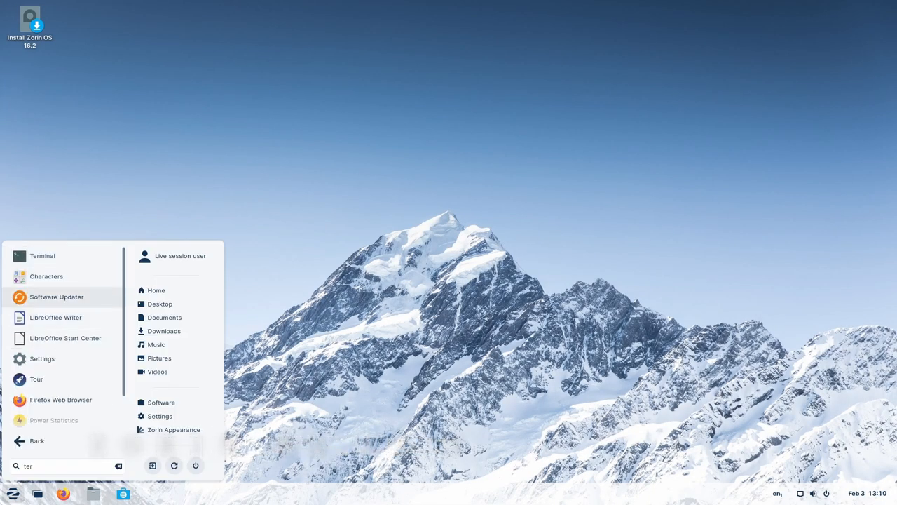
- Launch Terminal, run 'uname -a' to see kernel 5.15.0-56-generic, then close the window
{"action": "left_click", "coordinate": [42, 255]}
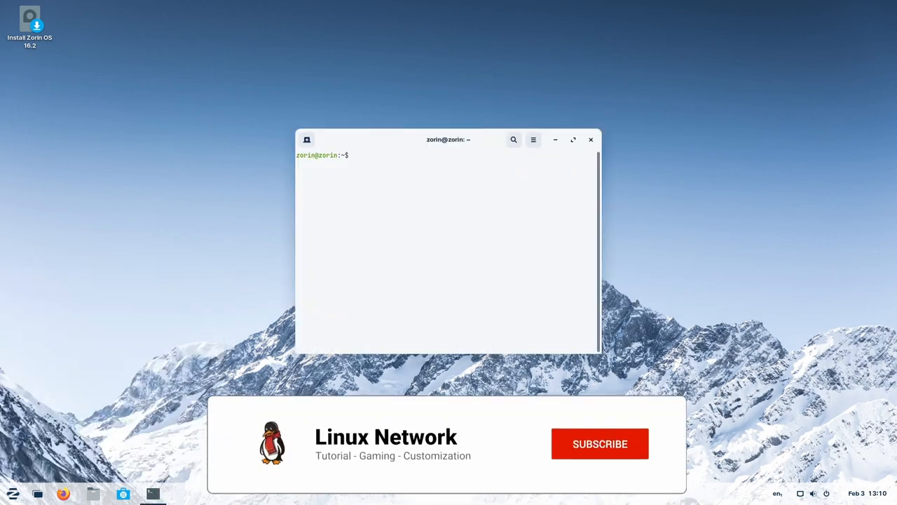
{"action": "type", "text": "uname -a"}
{"action": "type", "text": "uname -r"}
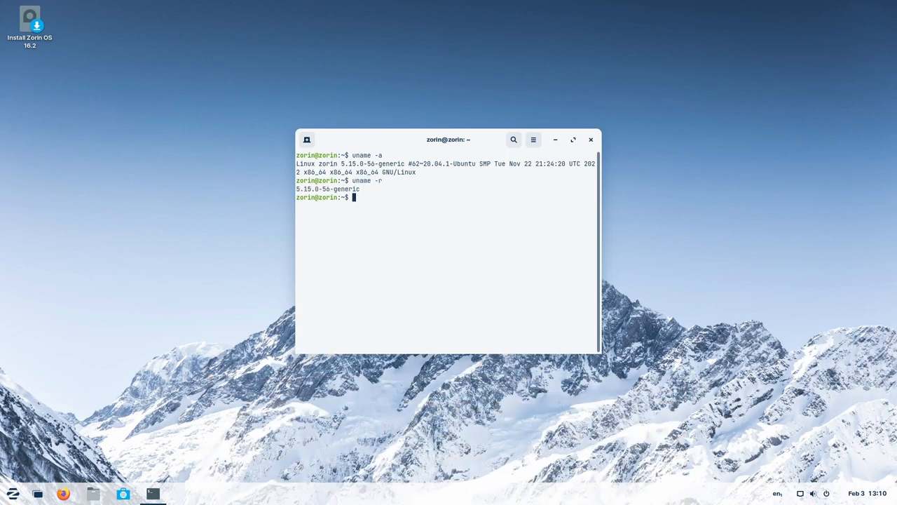
{"action": "left_click", "coordinate": [533, 140]}
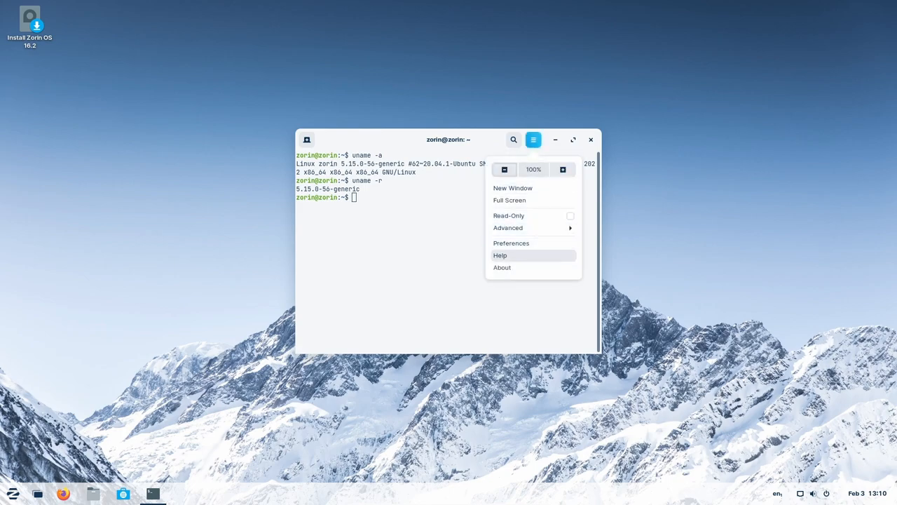
{"action": "left_click", "coordinate": [502, 266]}
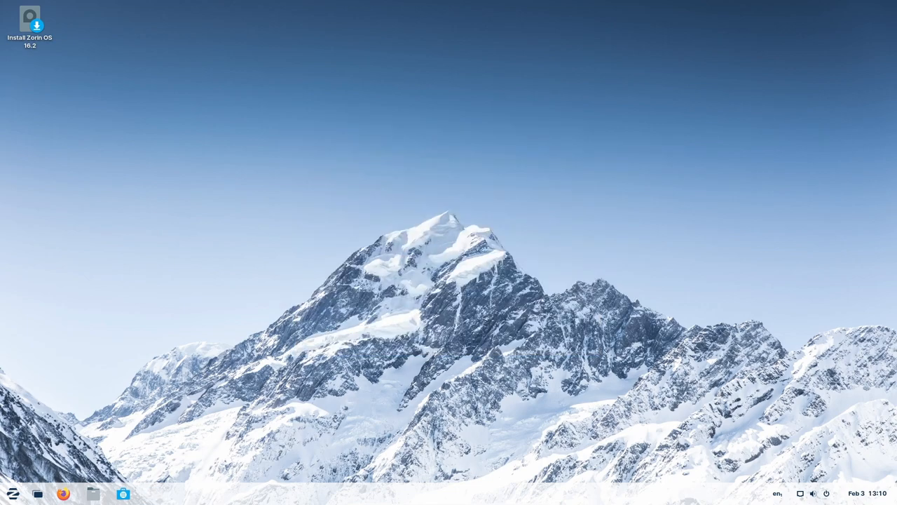
- Launch Files, view its About dialog (version 3.38.3-stable), then close Files
{"action": "left_click", "coordinate": [92, 493]}
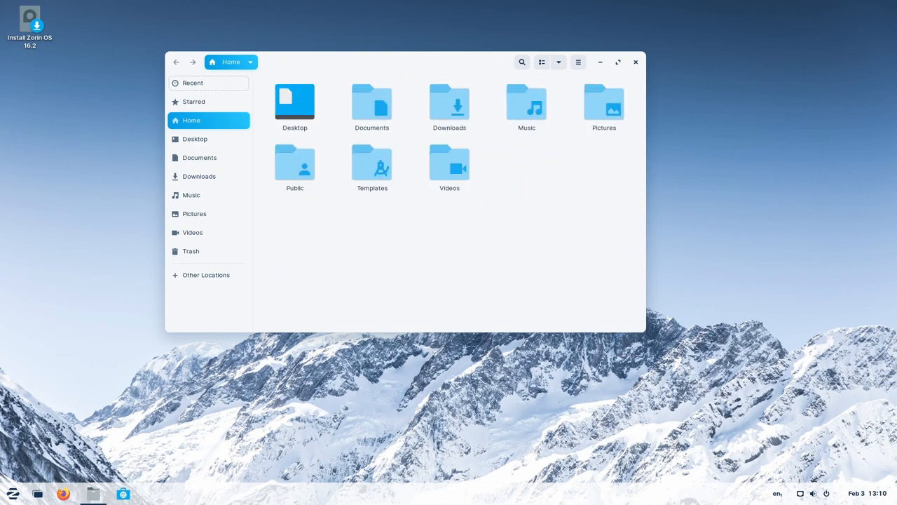
{"action": "left_click", "coordinate": [578, 61]}
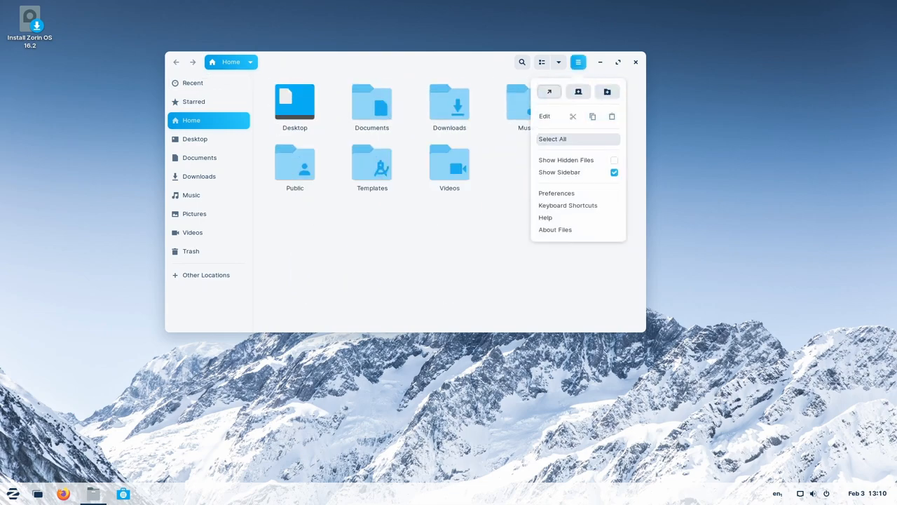
{"action": "left_click", "coordinate": [555, 230]}
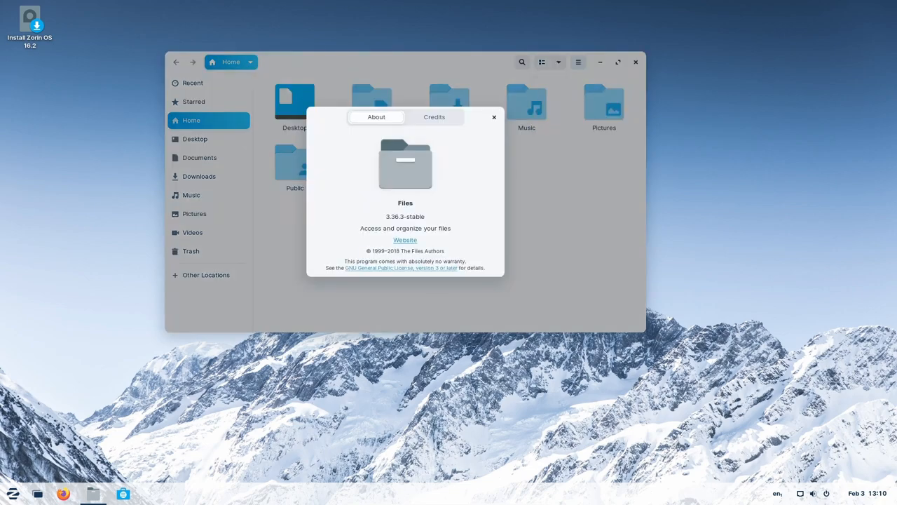
{"action": "left_click", "coordinate": [493, 116]}
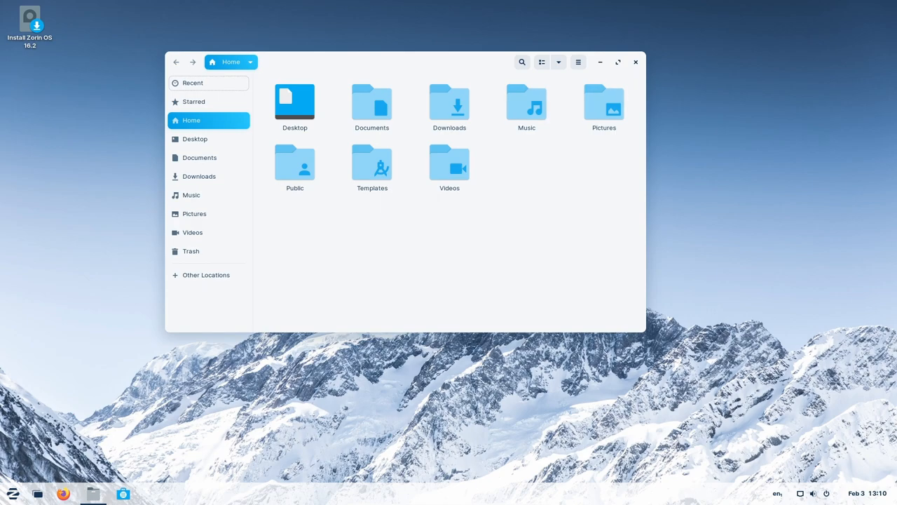
{"action": "left_click", "coordinate": [635, 61]}
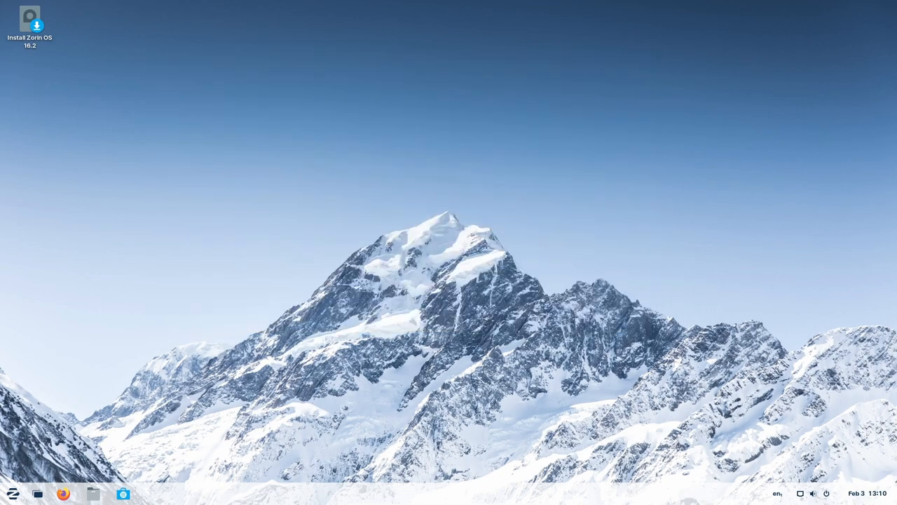
- Launch Software, dismiss its welcome screen and scroll the Games list down to D and E titles
{"action": "left_click", "coordinate": [123, 493]}
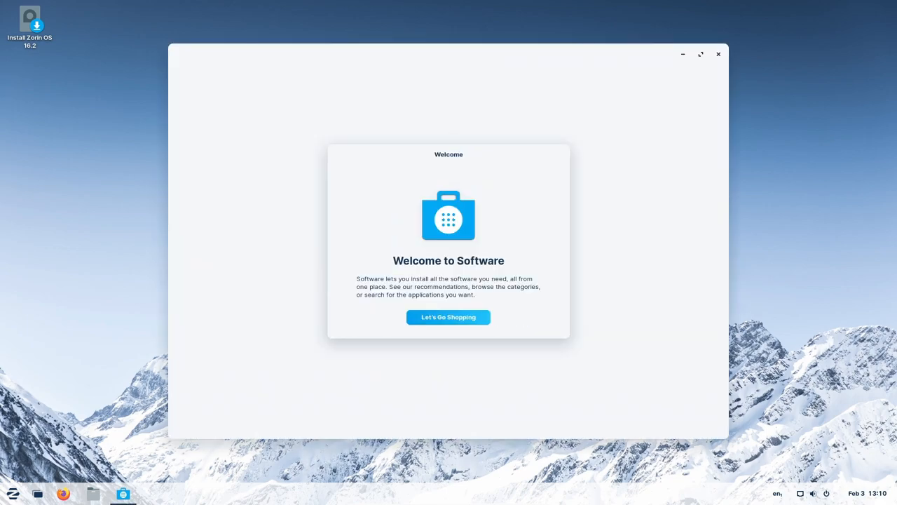
{"action": "left_click", "coordinate": [449, 317]}
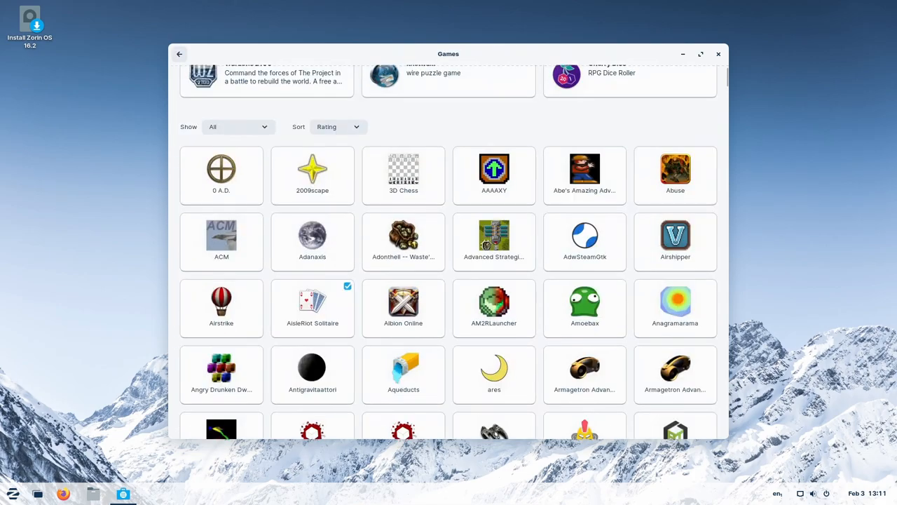
{"action": "scroll", "scroll_direction": "down", "scroll_amount": 3}
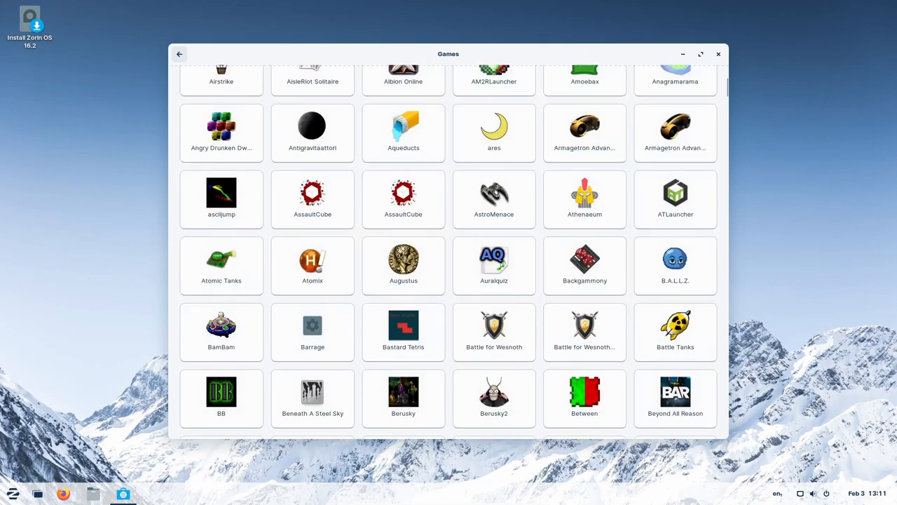
{"action": "scroll", "scroll_direction": "down", "scroll_amount": 3}
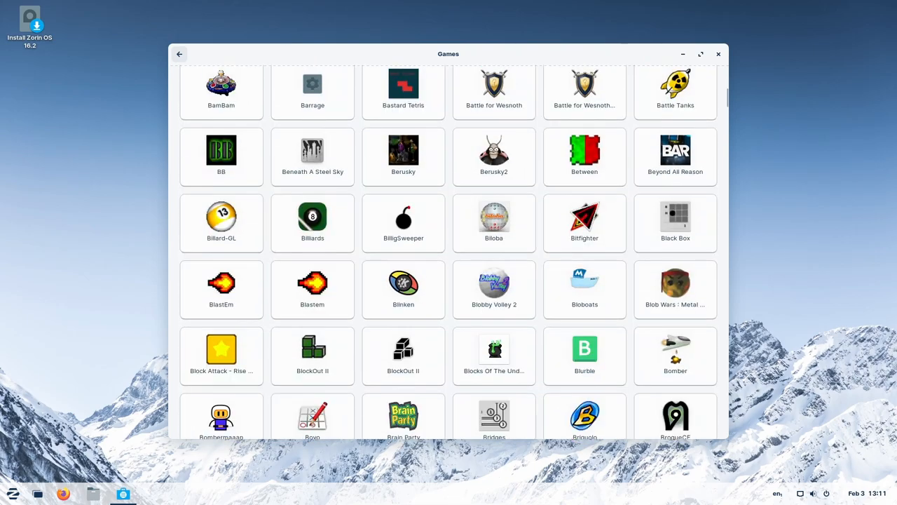
{"action": "scroll", "scroll_direction": "down", "scroll_amount": 3}
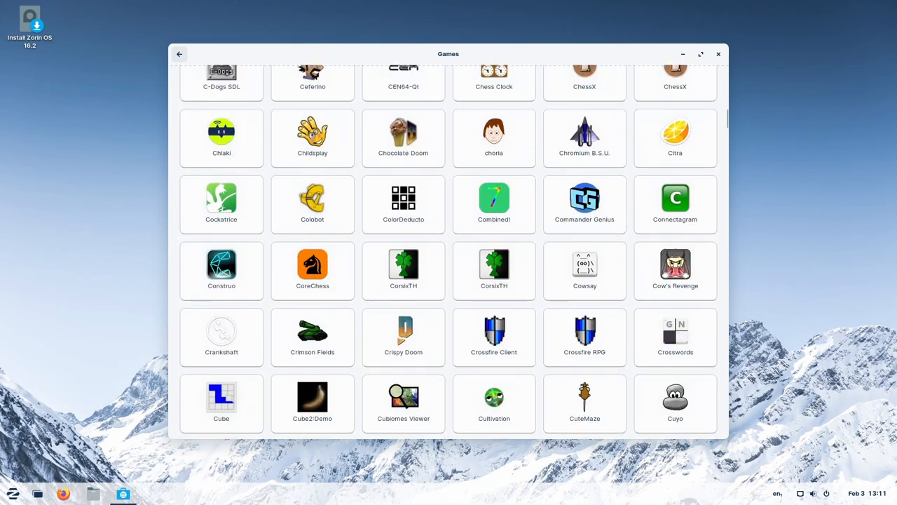
{"action": "scroll", "scroll_direction": "down", "scroll_amount": 3}
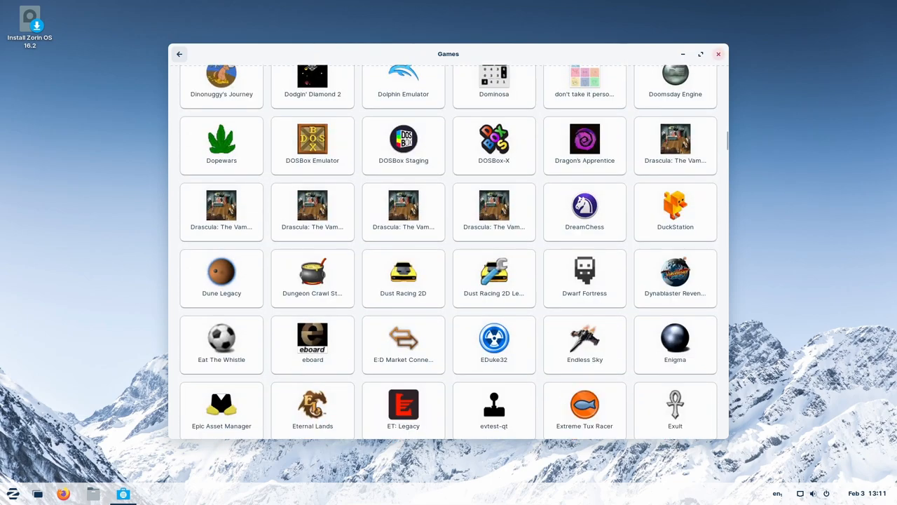
- Browse the Accessories, Graphics and Office menu categories, ending on the System Tools list
{"action": "left_click", "coordinate": [13, 493]}
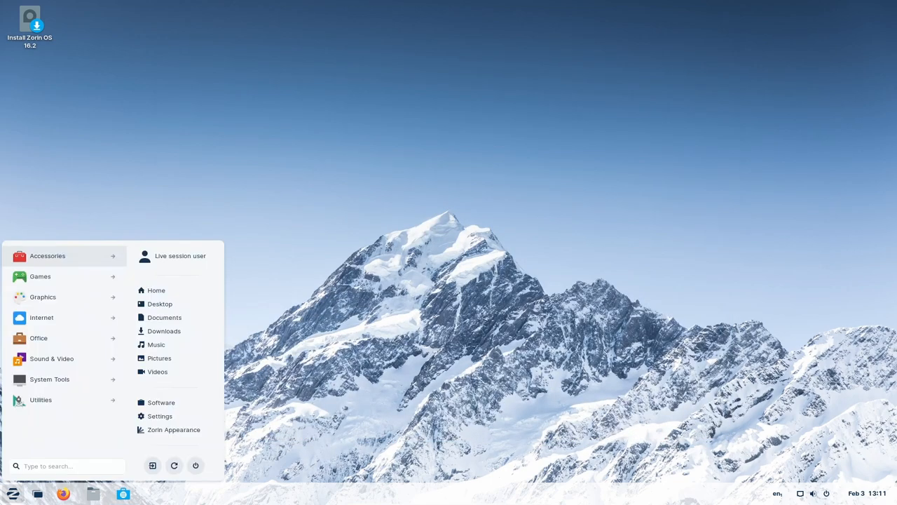
{"action": "mouse_move", "coordinate": [39, 276]}
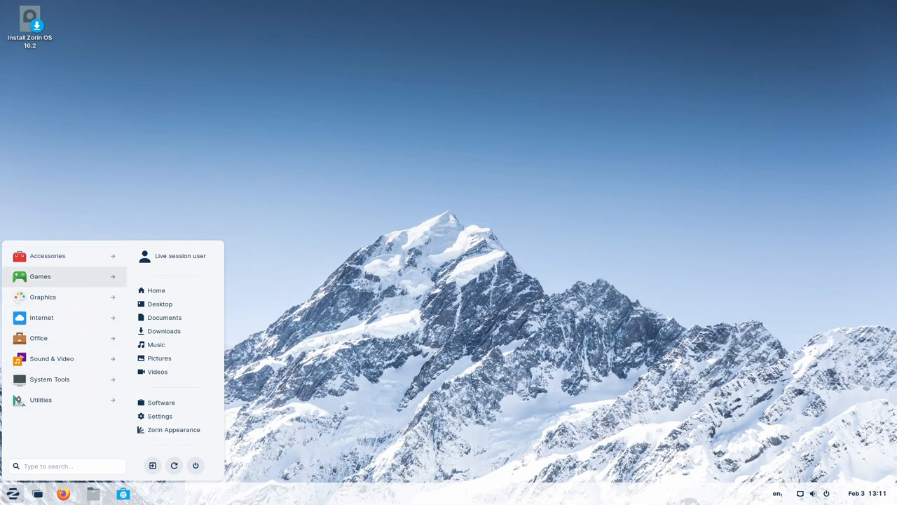
{"action": "left_click", "coordinate": [39, 276]}
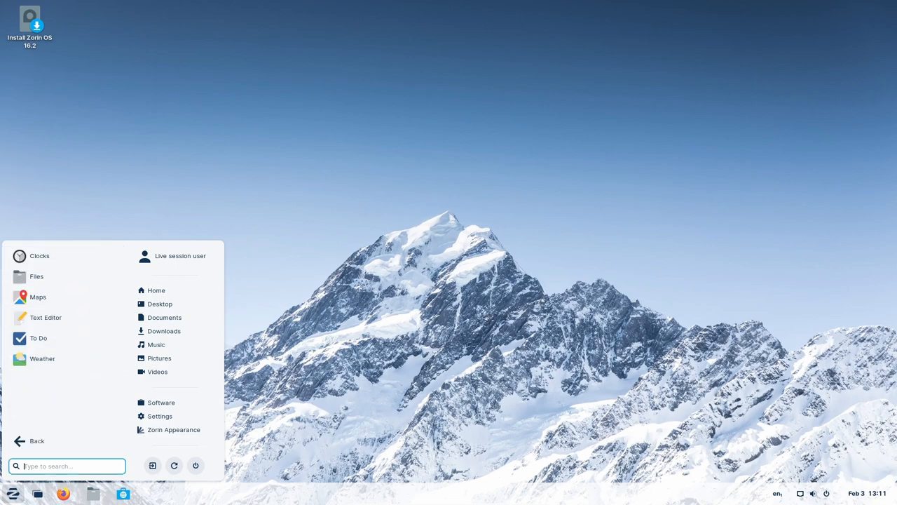
{"action": "mouse_move", "coordinate": [42, 359]}
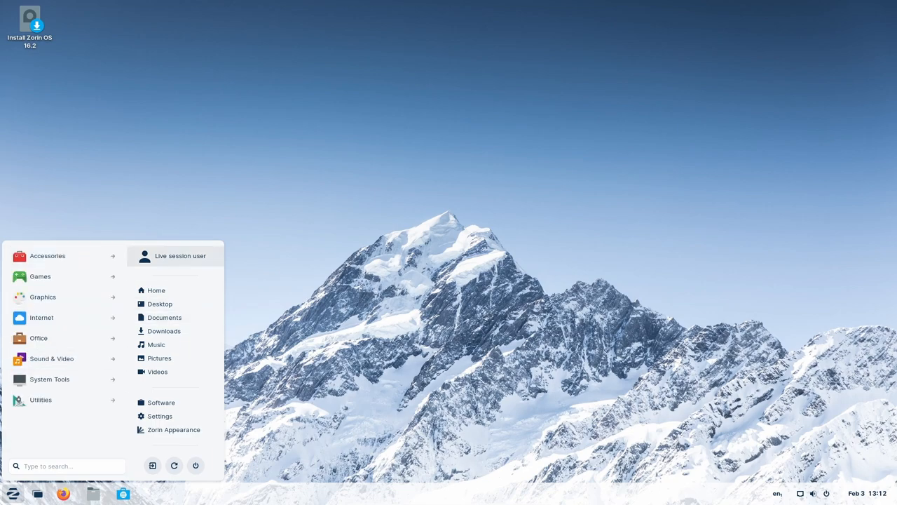
{"action": "mouse_move", "coordinate": [40, 277]}
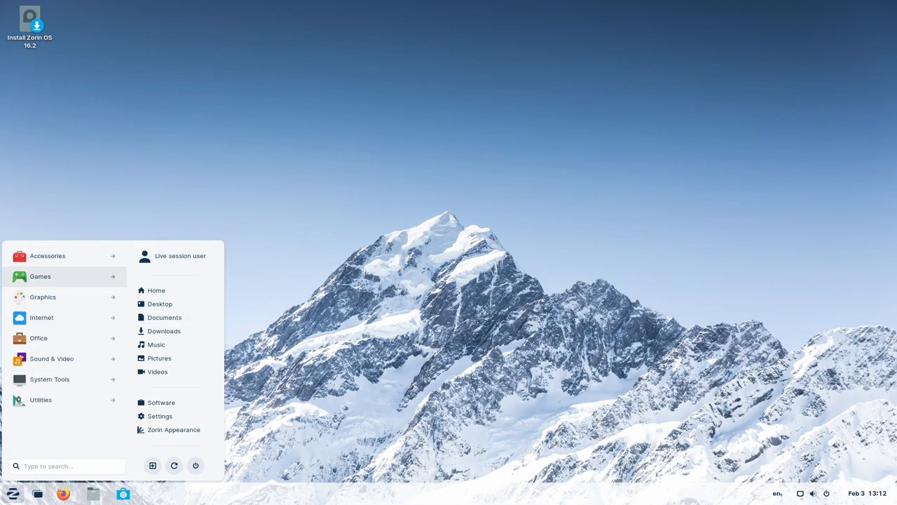
{"action": "left_click", "coordinate": [39, 276]}
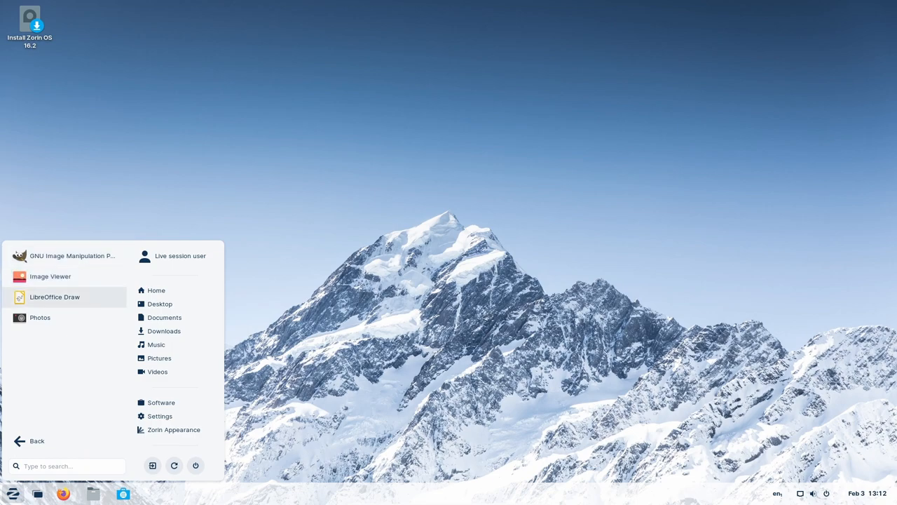
{"action": "left_click", "coordinate": [36, 440]}
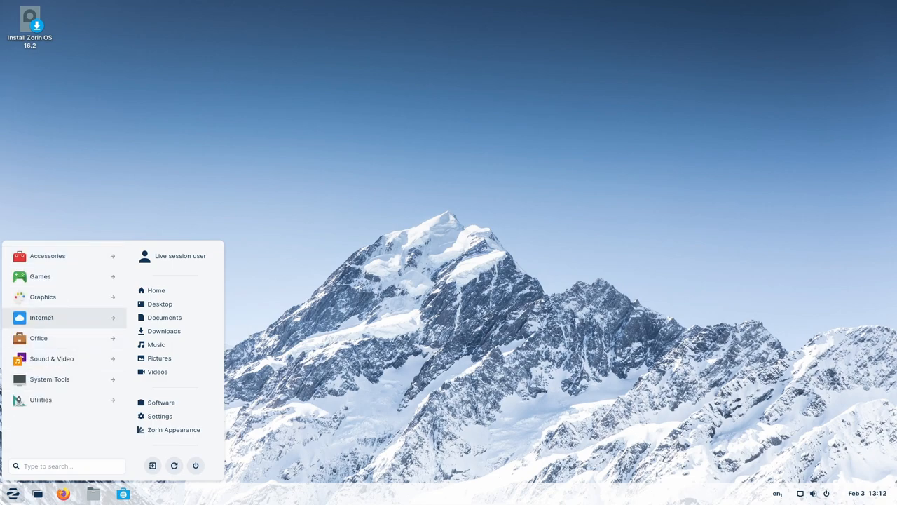
{"action": "mouse_move", "coordinate": [48, 255]}
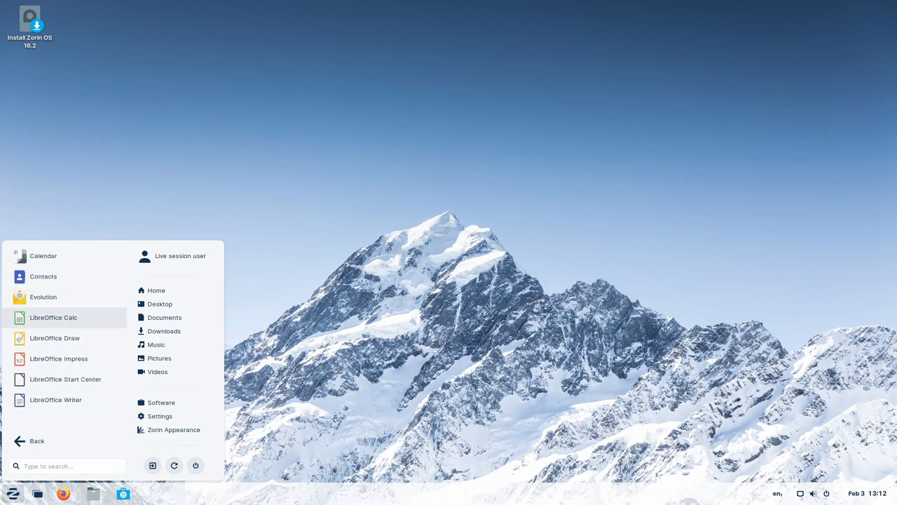
{"action": "left_click", "coordinate": [36, 440]}
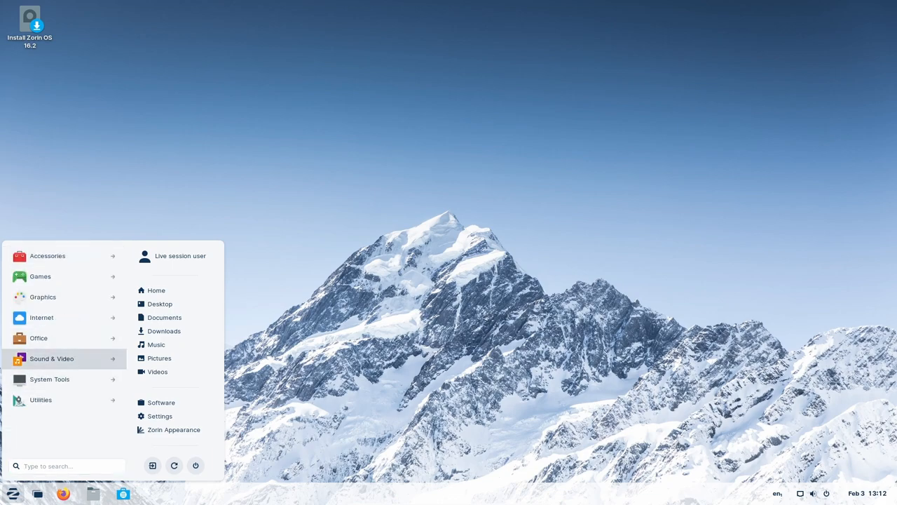
{"action": "mouse_move", "coordinate": [49, 378]}
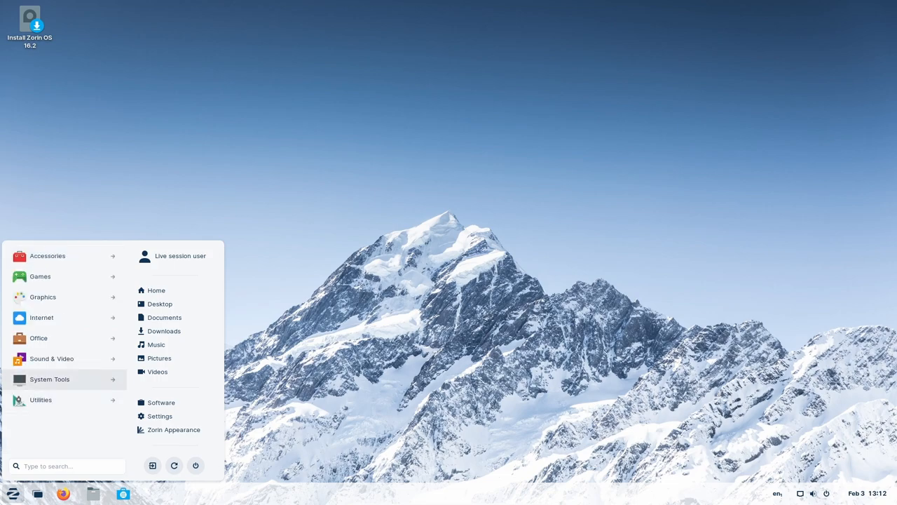
{"action": "left_click", "coordinate": [49, 379]}
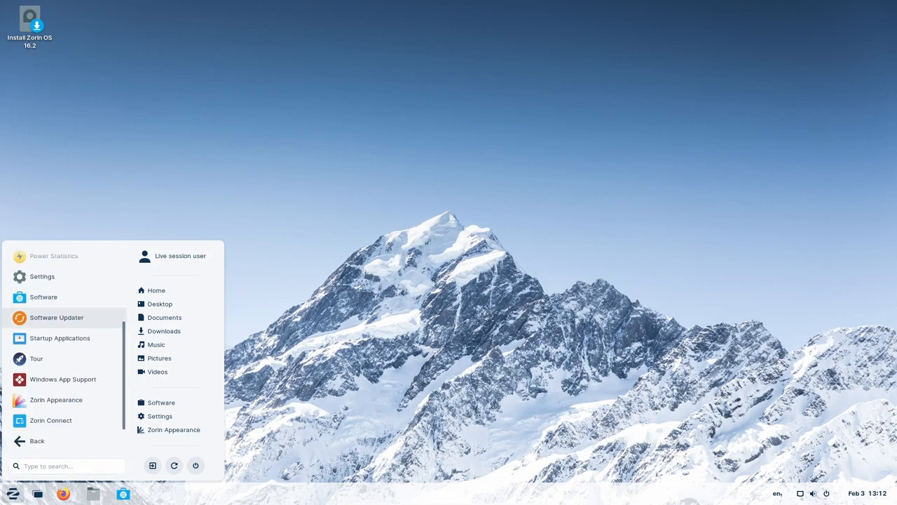
{"action": "mouse_move", "coordinate": [37, 359]}
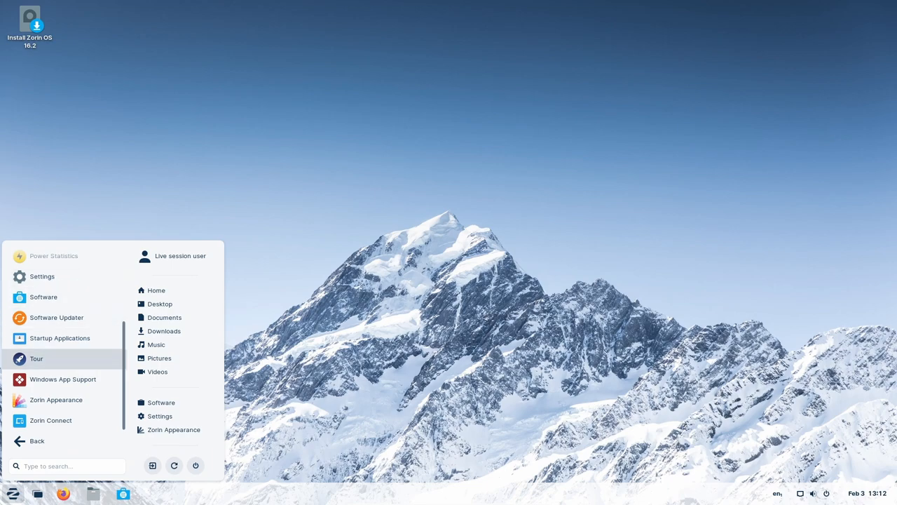
- Launch Tour, start it and advance to the Zorin Appearance desktop-look page
{"action": "left_click", "coordinate": [36, 359]}
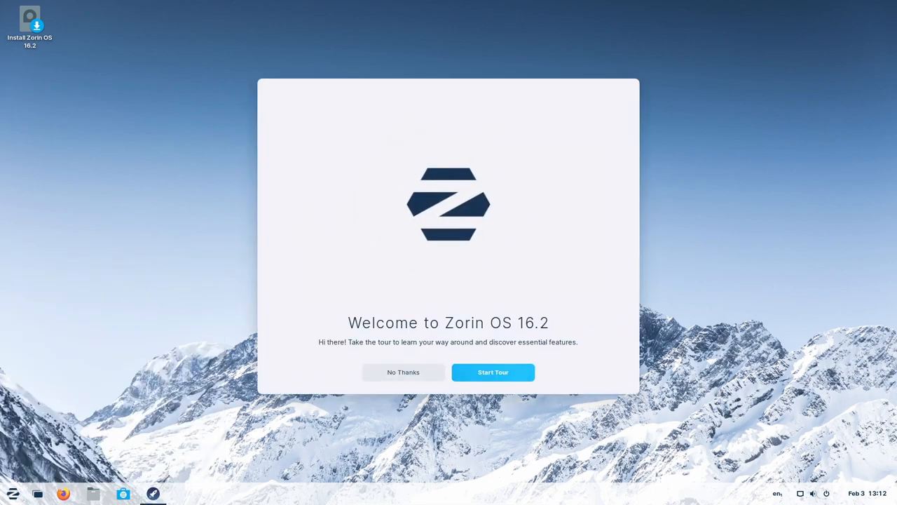
{"action": "left_click", "coordinate": [493, 373]}
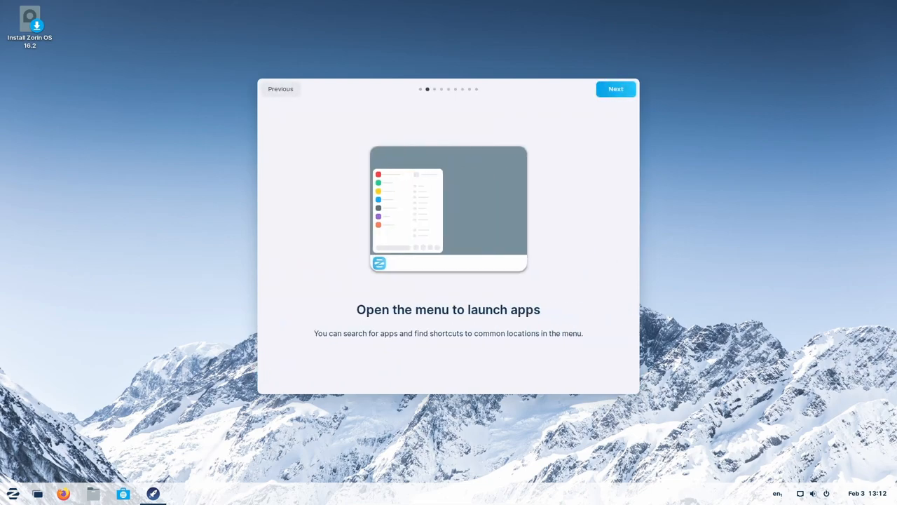
{"action": "left_click", "coordinate": [614, 89]}
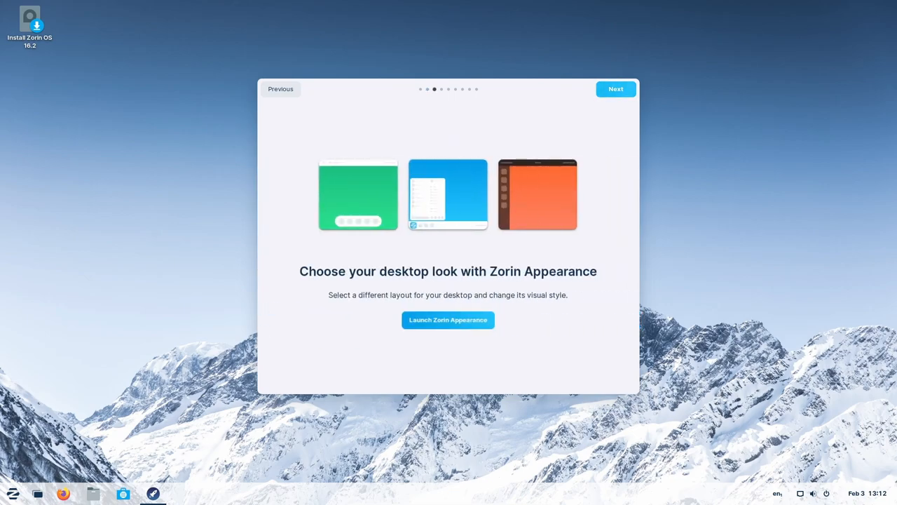
{"action": "left_click", "coordinate": [448, 319]}
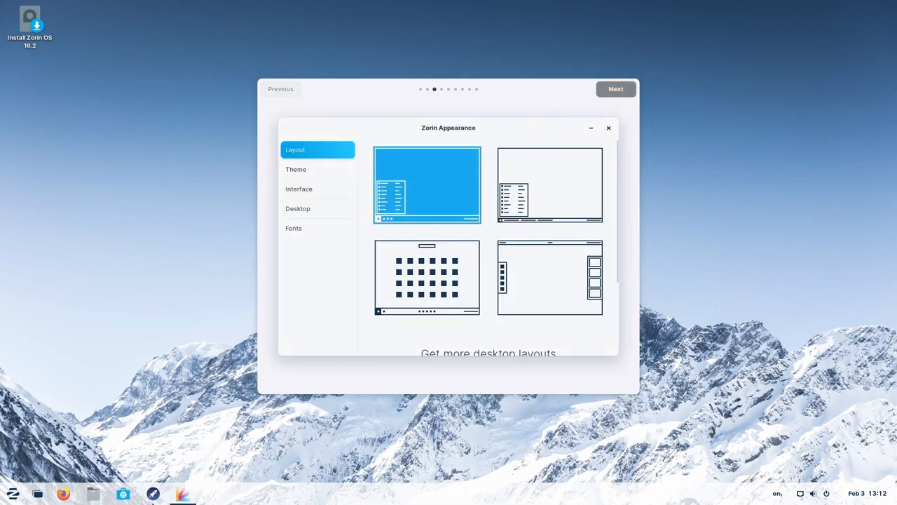
{"action": "left_click", "coordinate": [549, 185]}
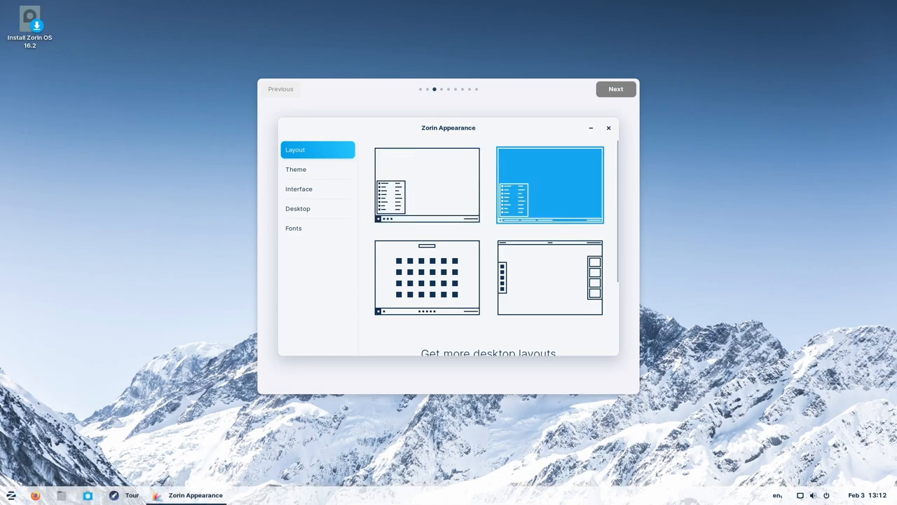
{"action": "left_click", "coordinate": [426, 277]}
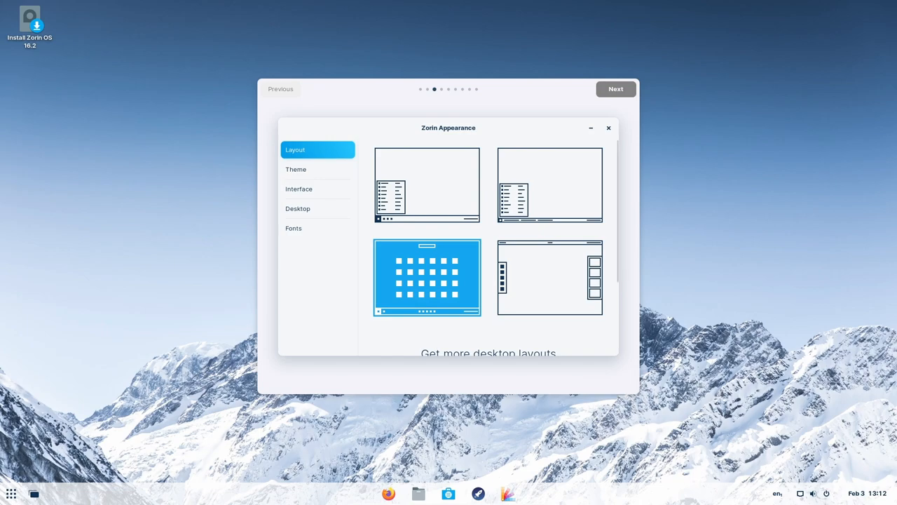
{"action": "left_click", "coordinate": [549, 278]}
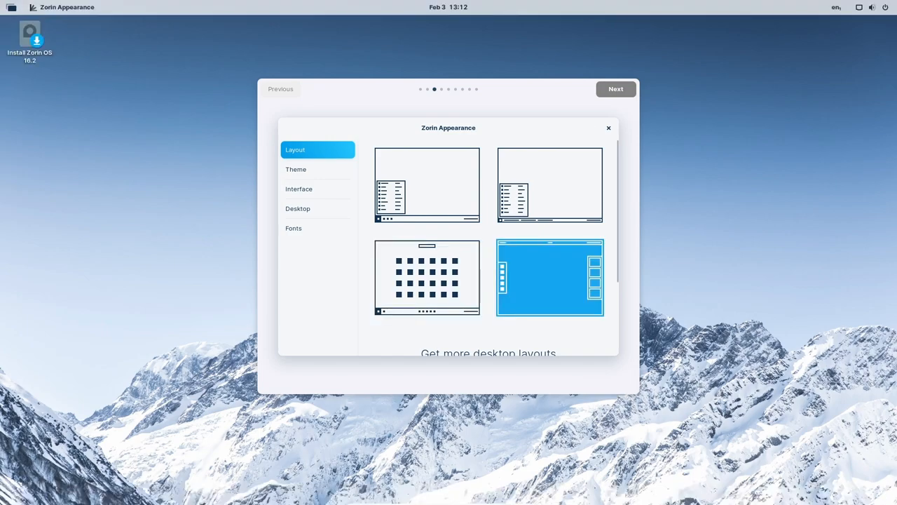
{"action": "scroll", "scroll_direction": "down", "scroll_amount": 3}
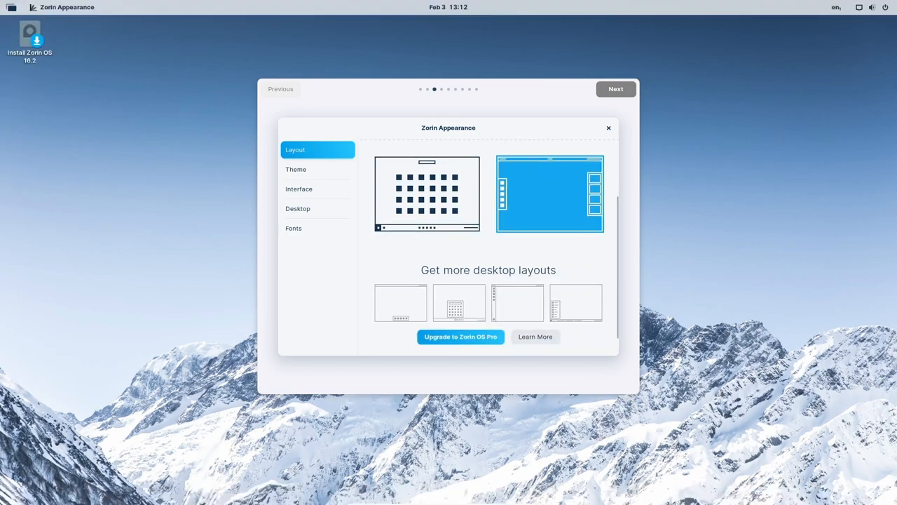
{"action": "scroll", "scroll_direction": "down", "scroll_amount": 3}
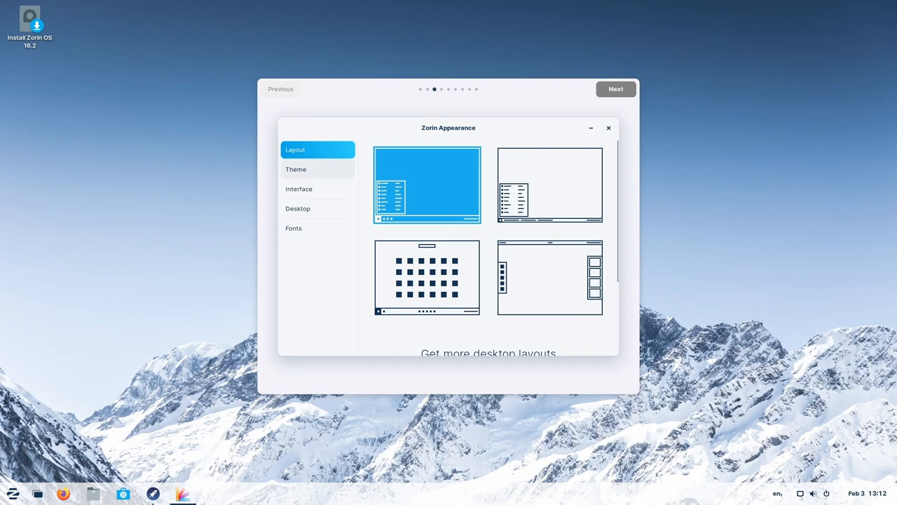
- In Theme, choose the dark style and try the green, orange, red and purple accents
{"action": "left_click", "coordinate": [296, 169]}
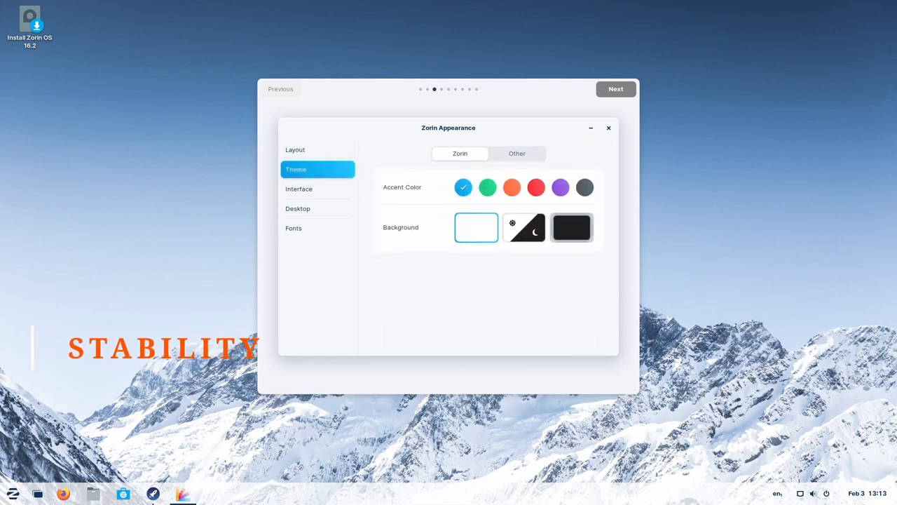
{"action": "left_click", "coordinate": [572, 227]}
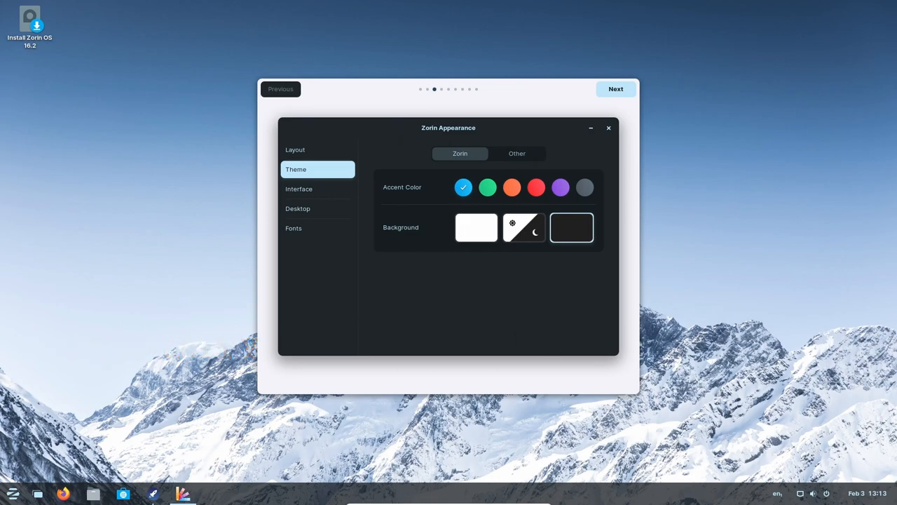
{"action": "left_click", "coordinate": [488, 188]}
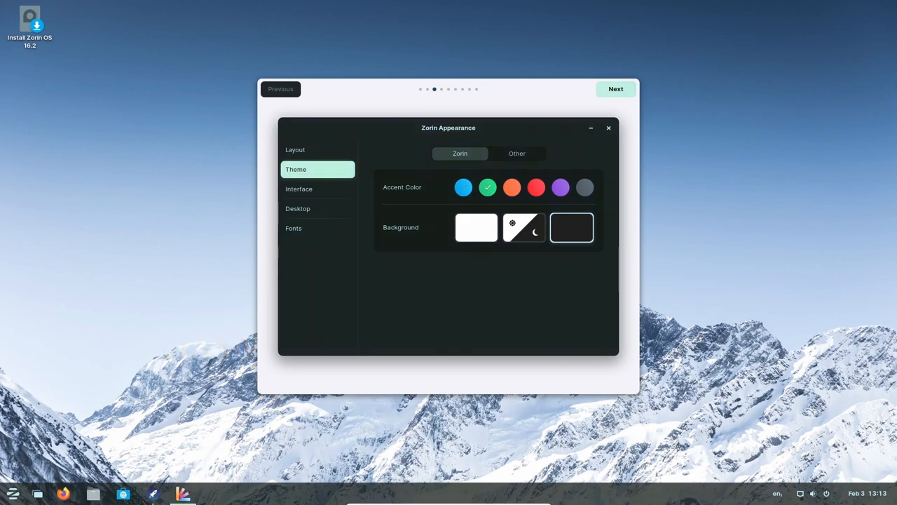
{"action": "left_click", "coordinate": [512, 187]}
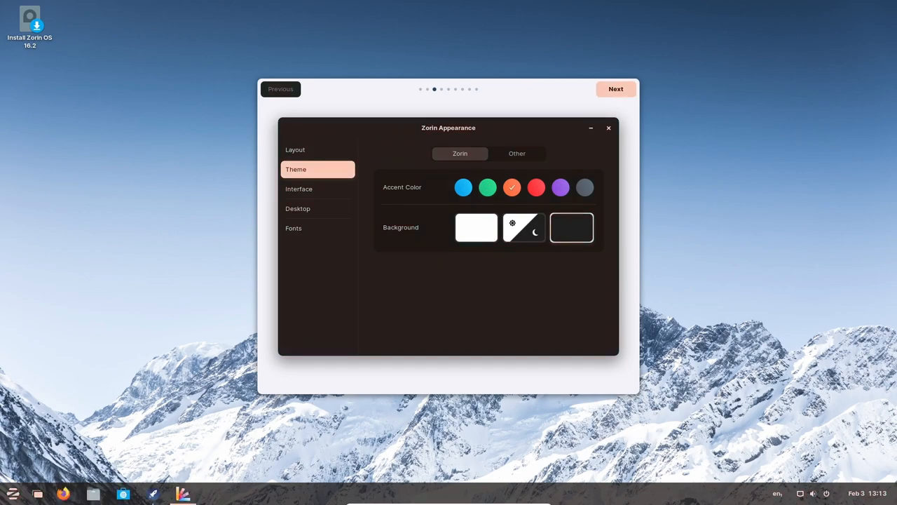
{"action": "left_click", "coordinate": [536, 188]}
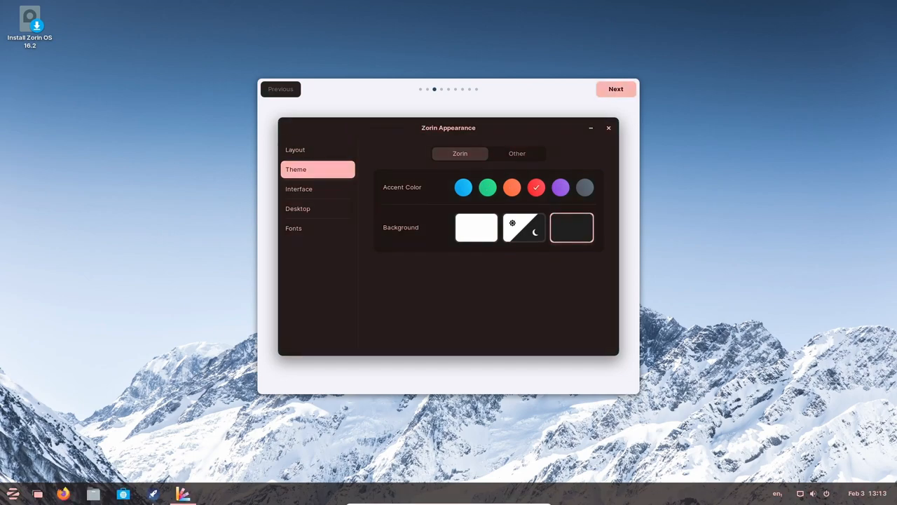
{"action": "left_click", "coordinate": [561, 187]}
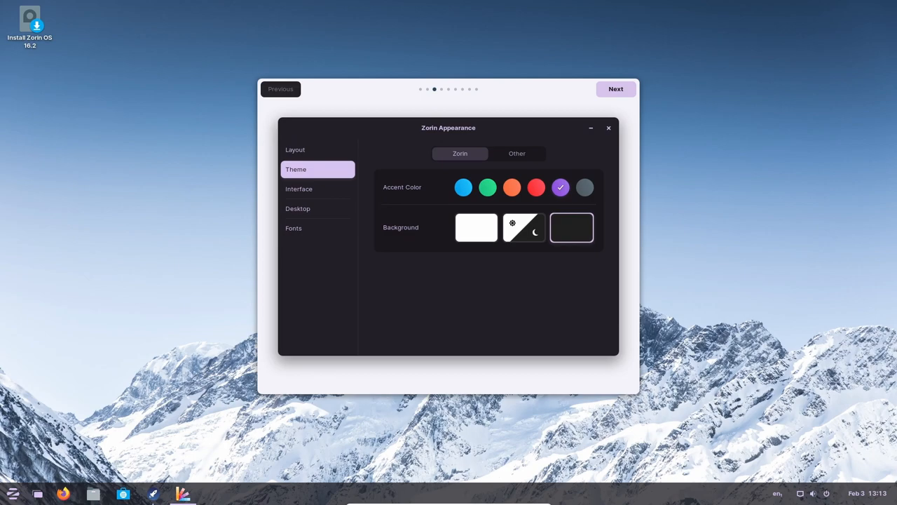
- Try grey, settle on the blue accent, glance at Desktop settings and close Zorin Appearance
{"action": "left_click", "coordinate": [584, 188]}
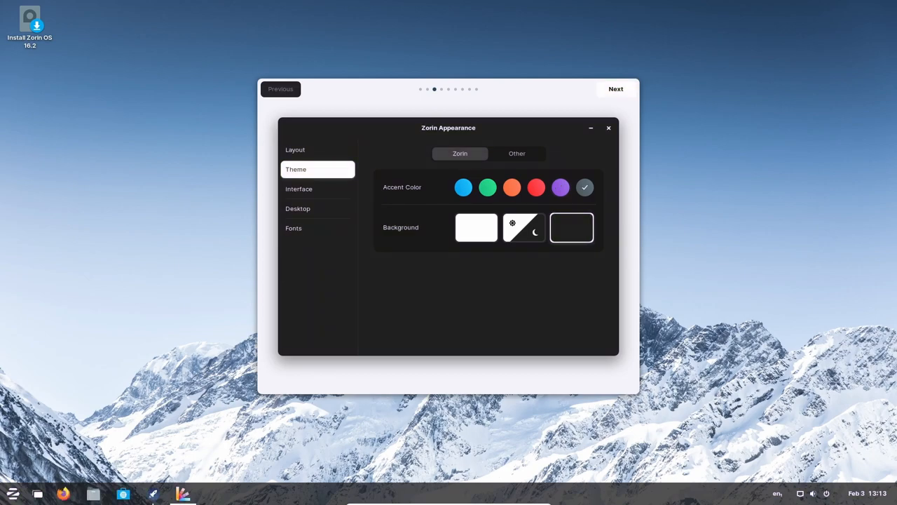
{"action": "left_click", "coordinate": [463, 188]}
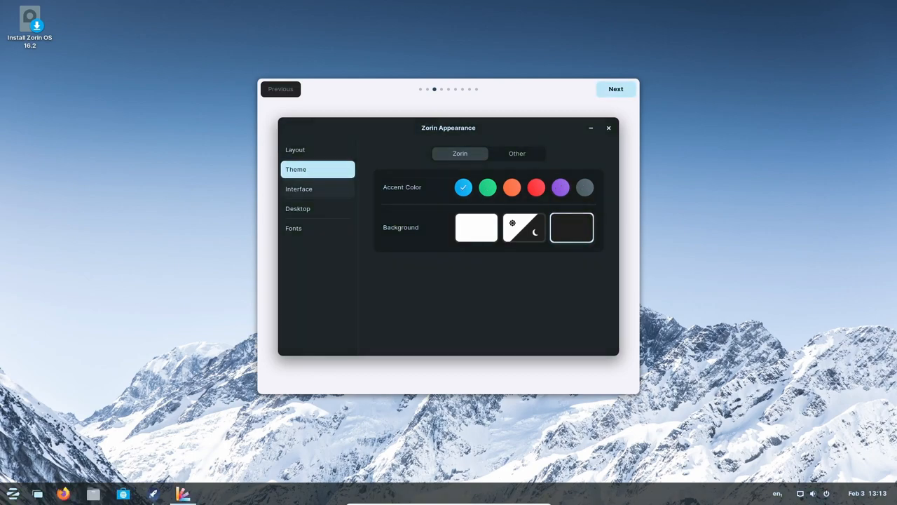
{"action": "left_click", "coordinate": [297, 208]}
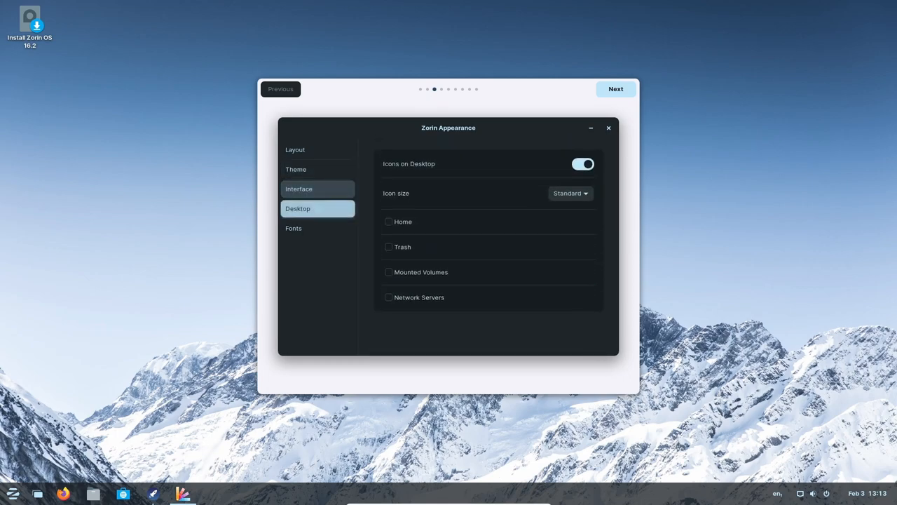
{"action": "left_click", "coordinate": [294, 149]}
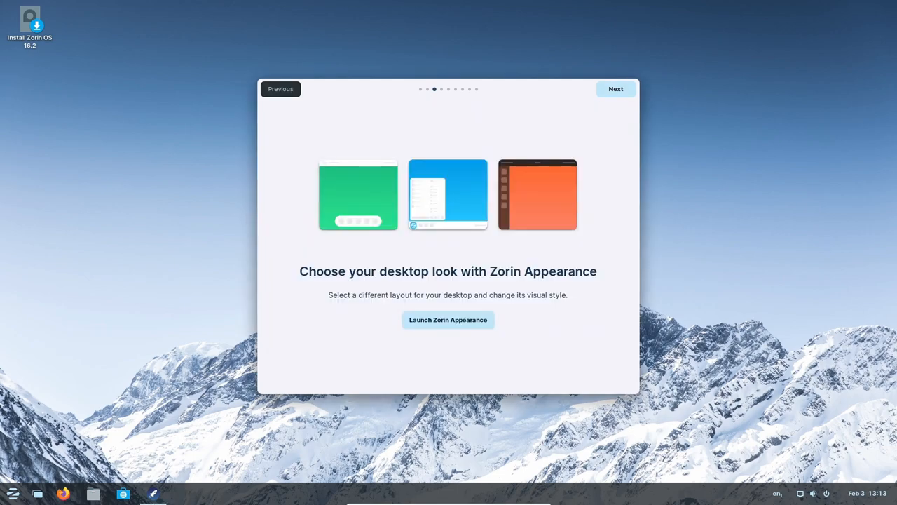
- Advance to the virtual-machine page and install the VirtualBox guest additions, watching the progress details
{"action": "left_click", "coordinate": [615, 88]}
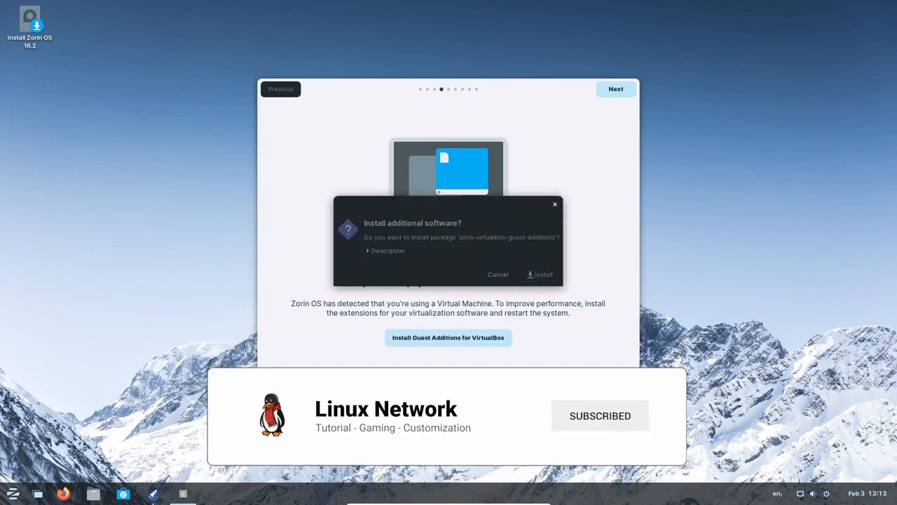
{"action": "left_click", "coordinate": [540, 273]}
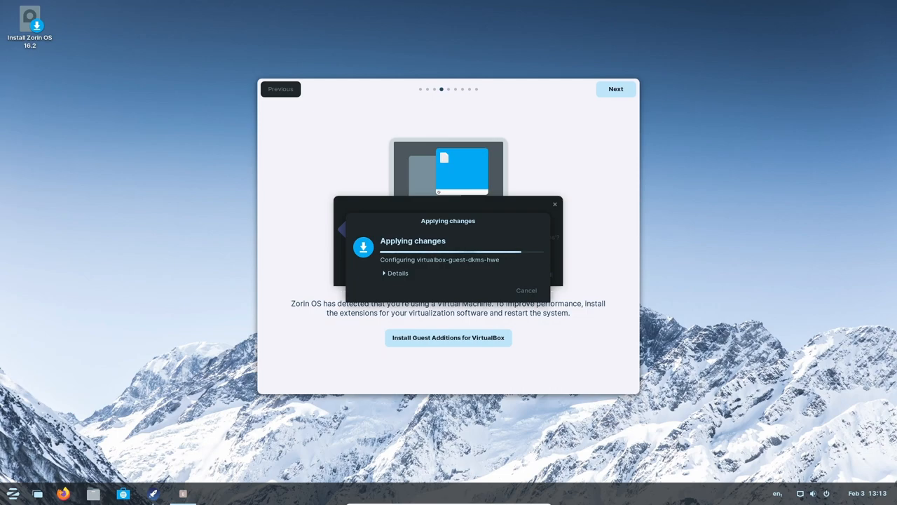
{"action": "left_click", "coordinate": [398, 272]}
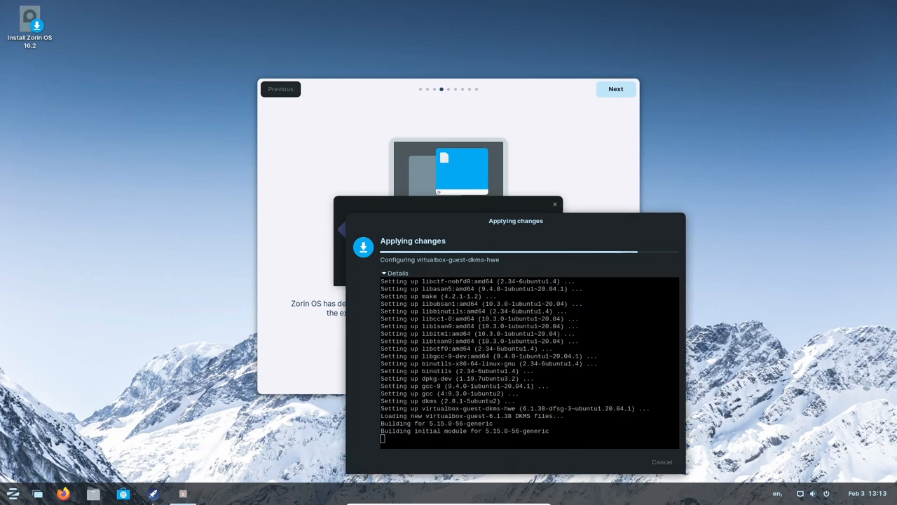
{"action": "left_click", "coordinate": [397, 272]}
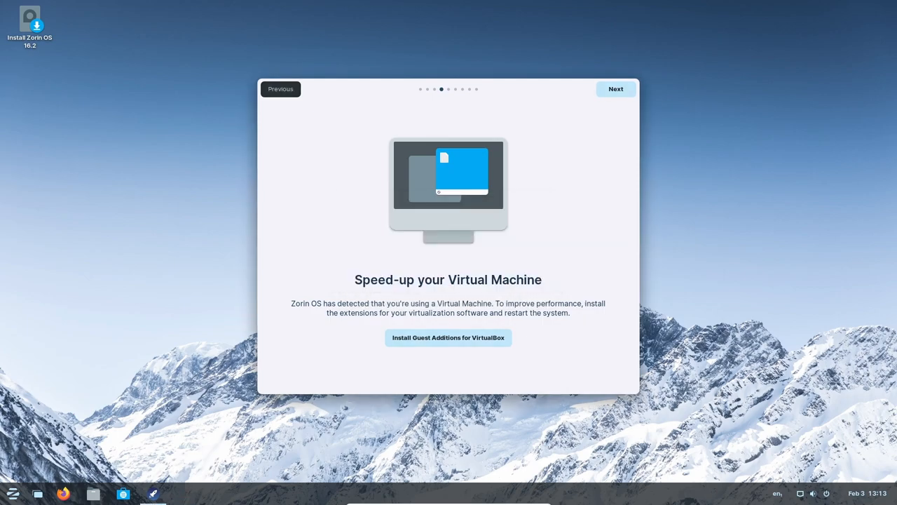
- Page past online accounts to Zorin Connect and launch Zorin Connect past its introduction
{"action": "left_click", "coordinate": [615, 88]}
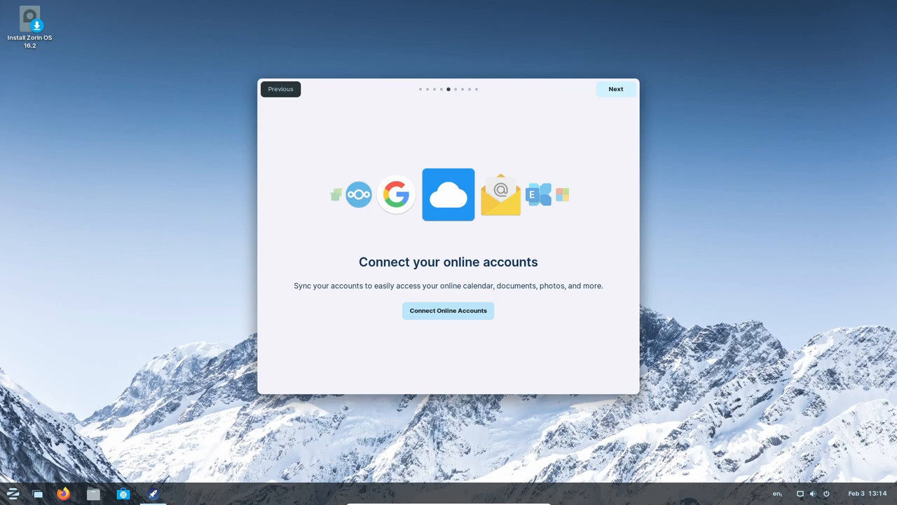
{"action": "left_click", "coordinate": [616, 90]}
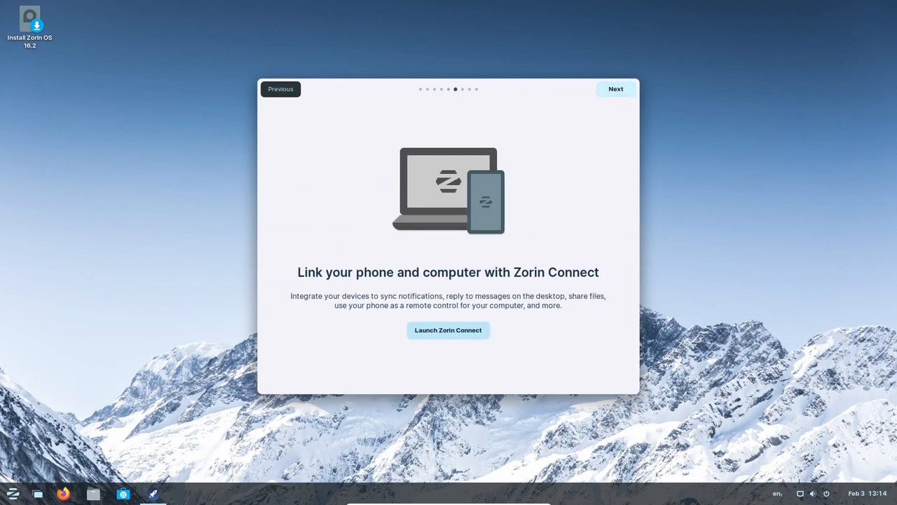
{"action": "left_click", "coordinate": [449, 330]}
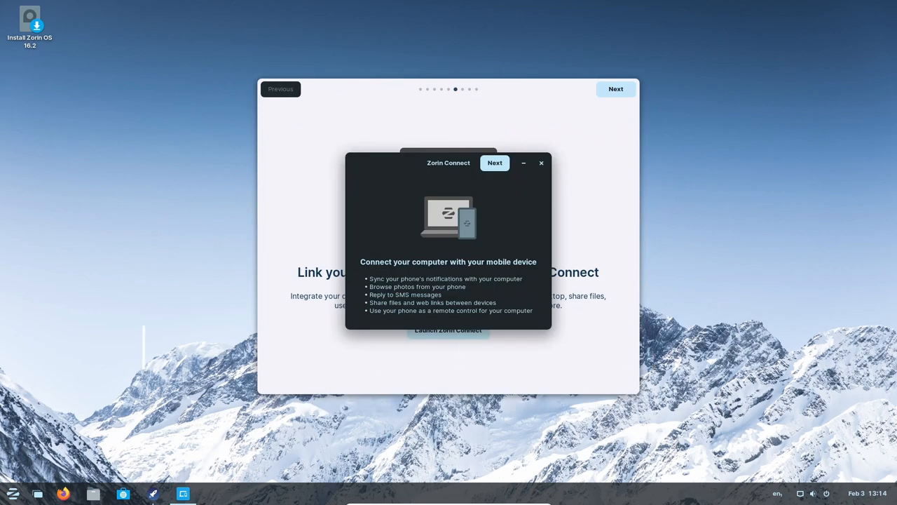
{"action": "left_click", "coordinate": [541, 162]}
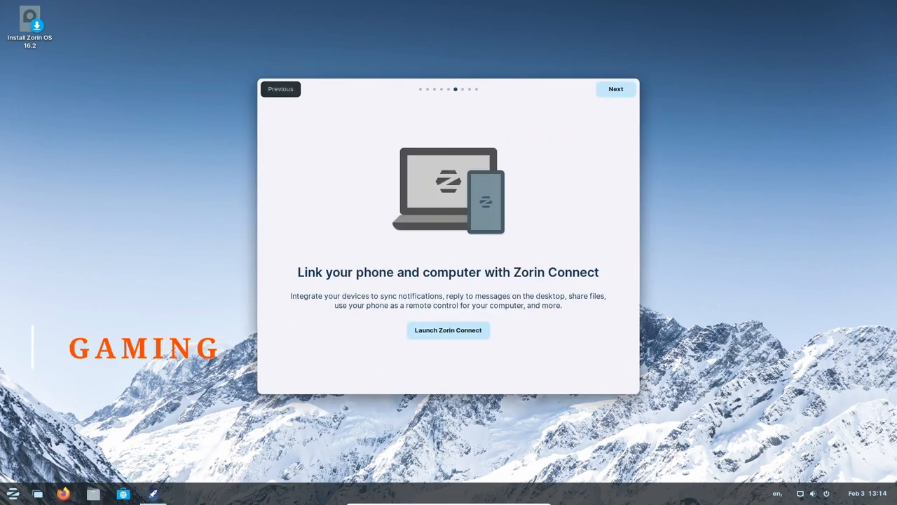
- Leave Zorin Connect, continue through the Software and office-suite pages, then close the Tour
{"action": "left_click", "coordinate": [448, 331]}
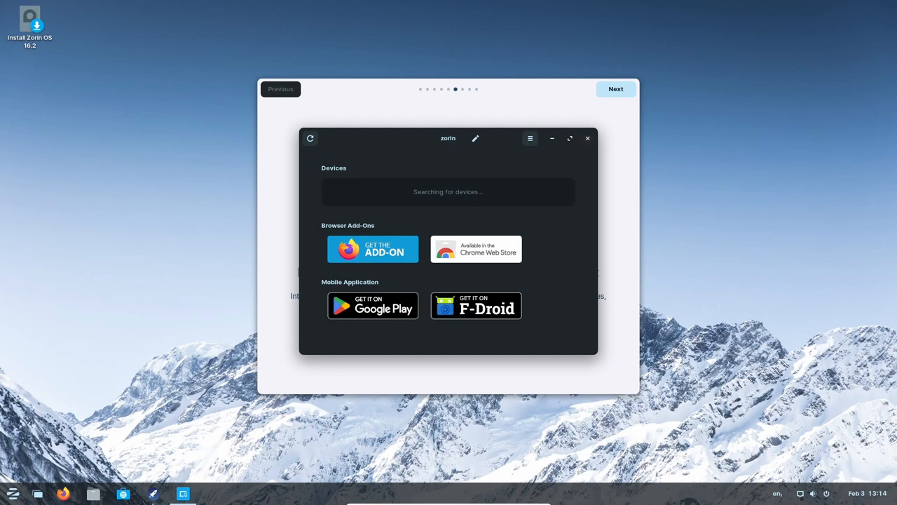
{"action": "left_click", "coordinate": [615, 89]}
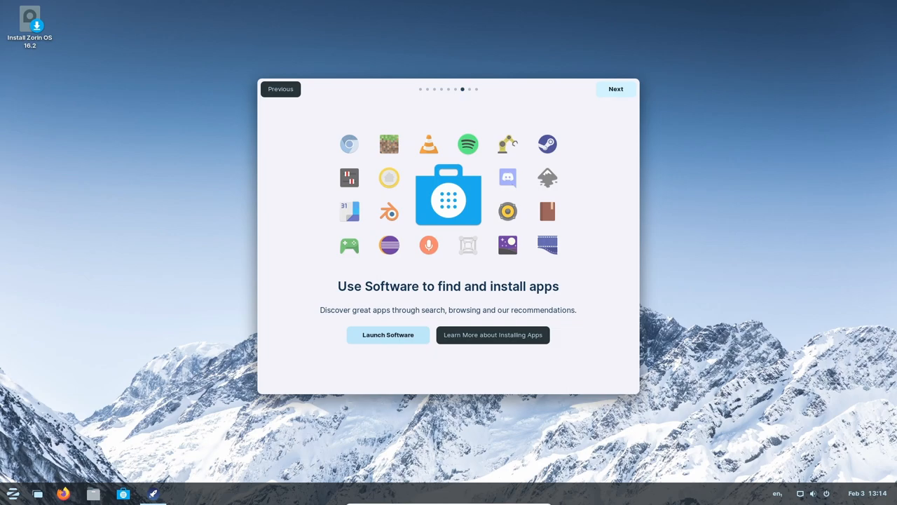
{"action": "left_click", "coordinate": [615, 88]}
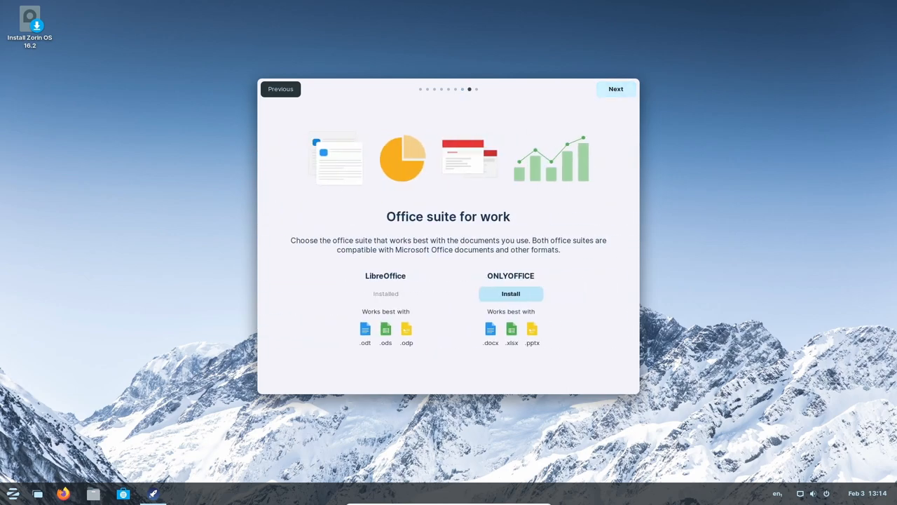
{"action": "left_click", "coordinate": [614, 89]}
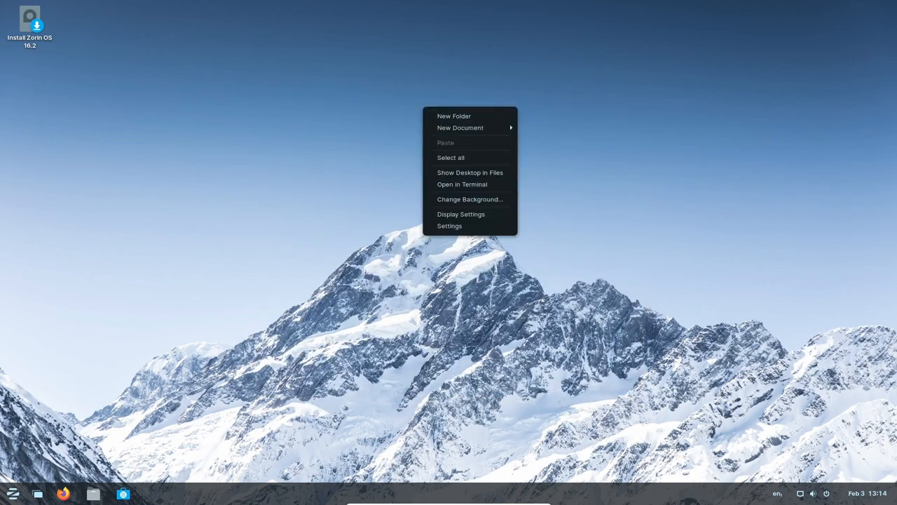
{"action": "mouse_move", "coordinate": [470, 199]}
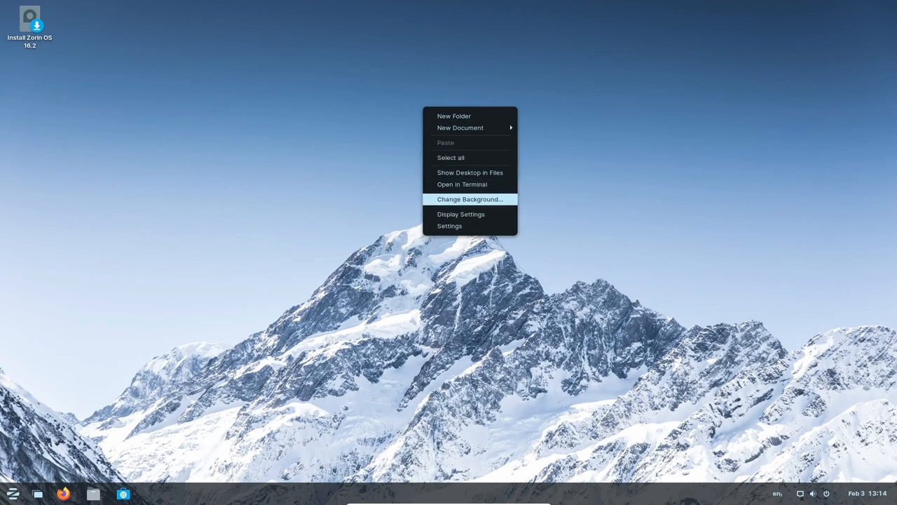
- In Background settings, try the waterfall, dusk skyline, pink sky and sunset mountain wallpapers
{"action": "left_click", "coordinate": [468, 199]}
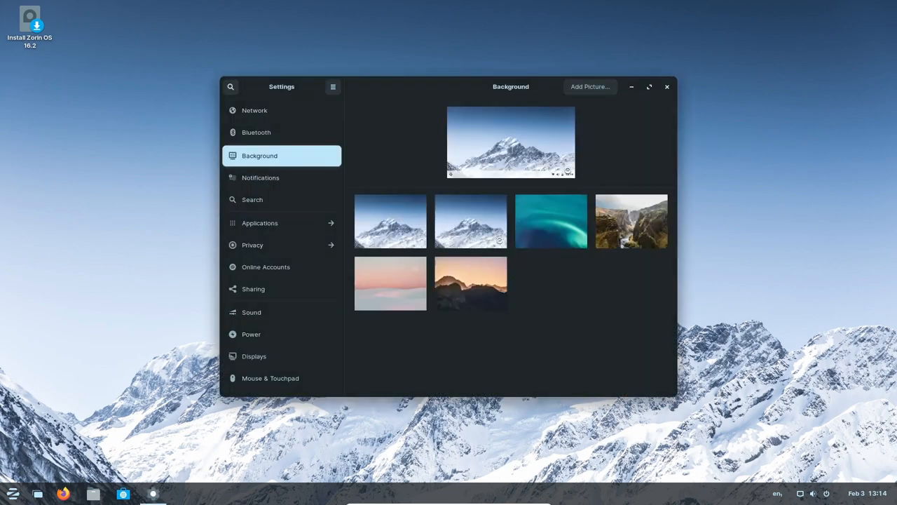
{"action": "scroll", "scroll_direction": "down", "scroll_amount": 3}
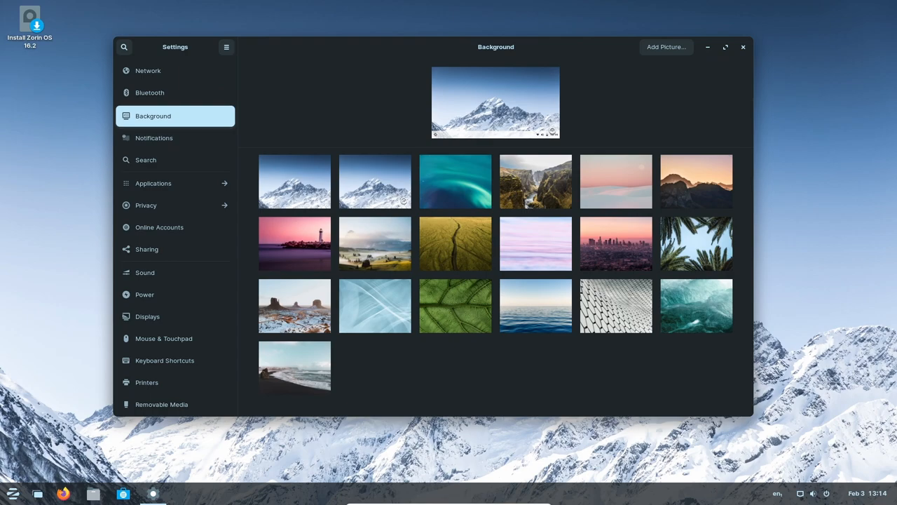
{"action": "left_click", "coordinate": [535, 181]}
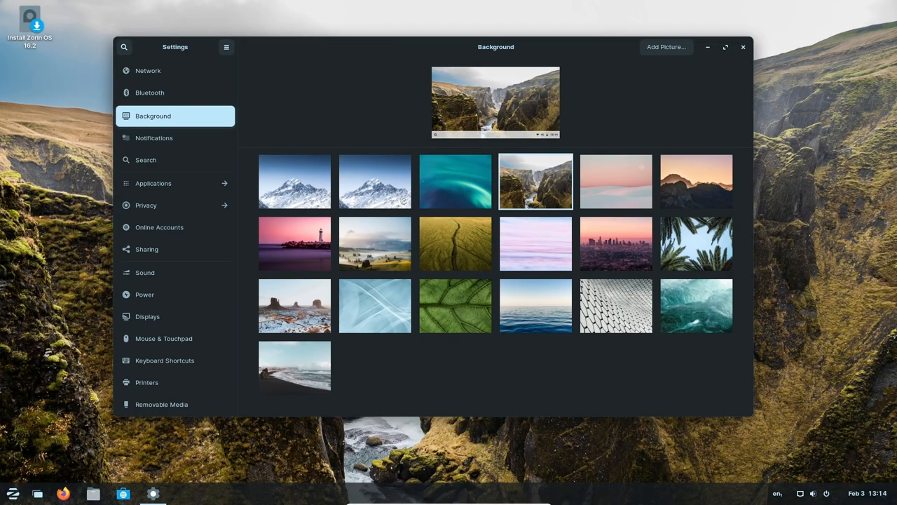
{"action": "left_click", "coordinate": [617, 244]}
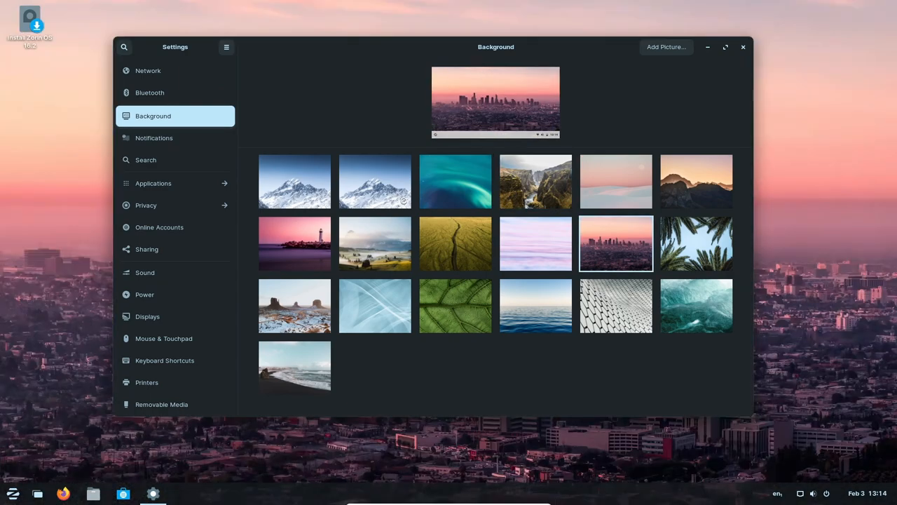
{"action": "left_click", "coordinate": [616, 181]}
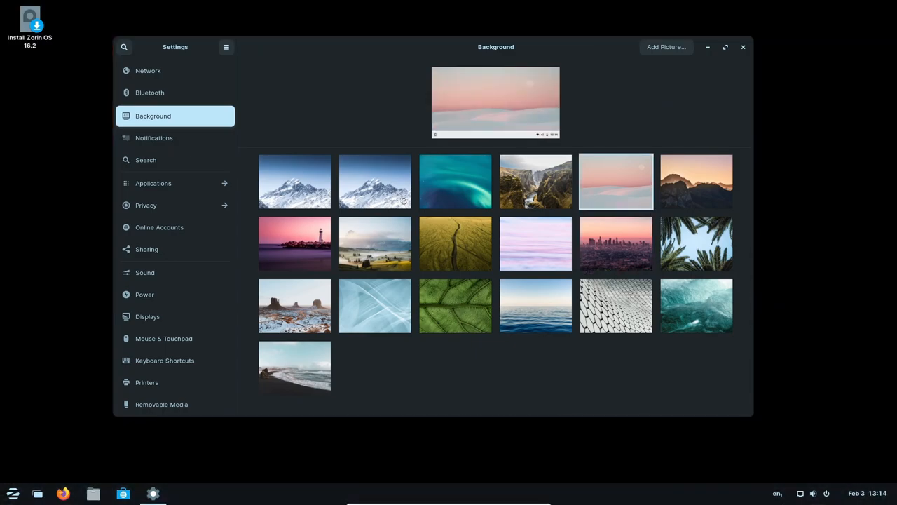
{"action": "left_click", "coordinate": [695, 182]}
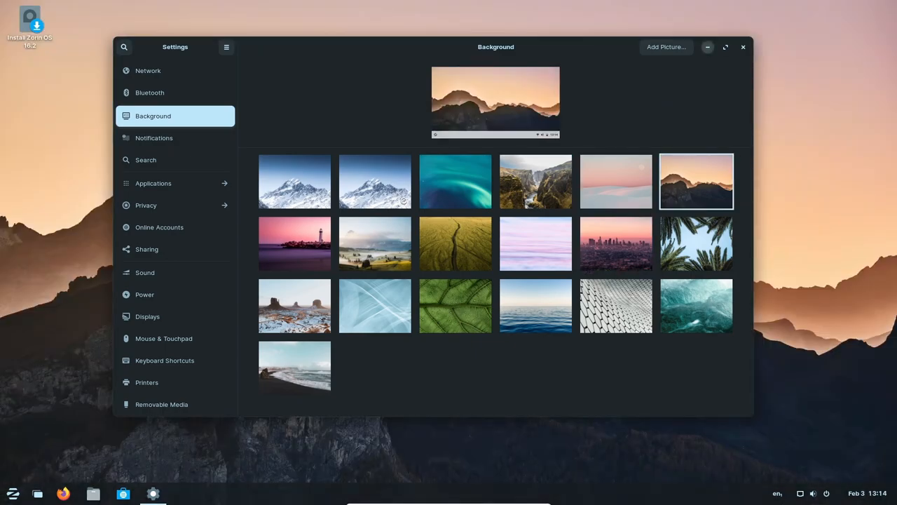
- Preview the wallpaper on the bare desktop, then restore Settings and apply the snowy mountain peak
{"action": "left_click", "coordinate": [743, 47]}
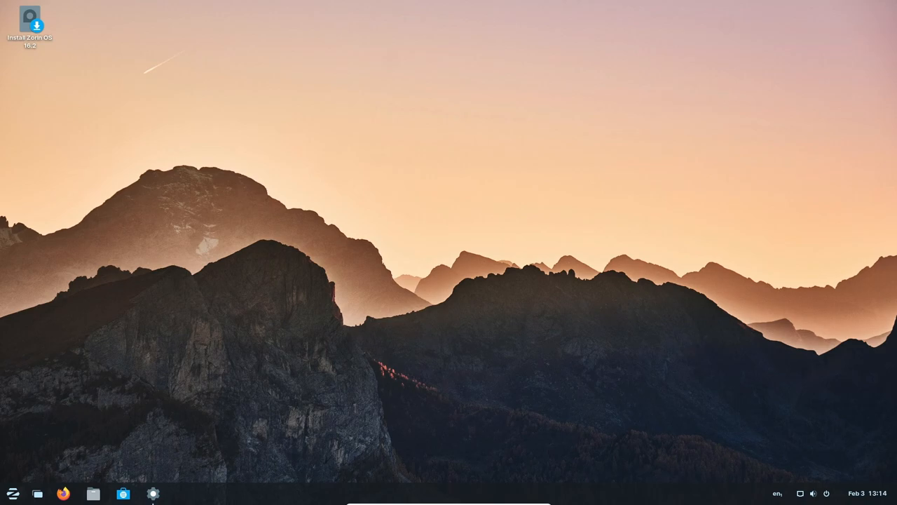
{"action": "left_click", "coordinate": [152, 493]}
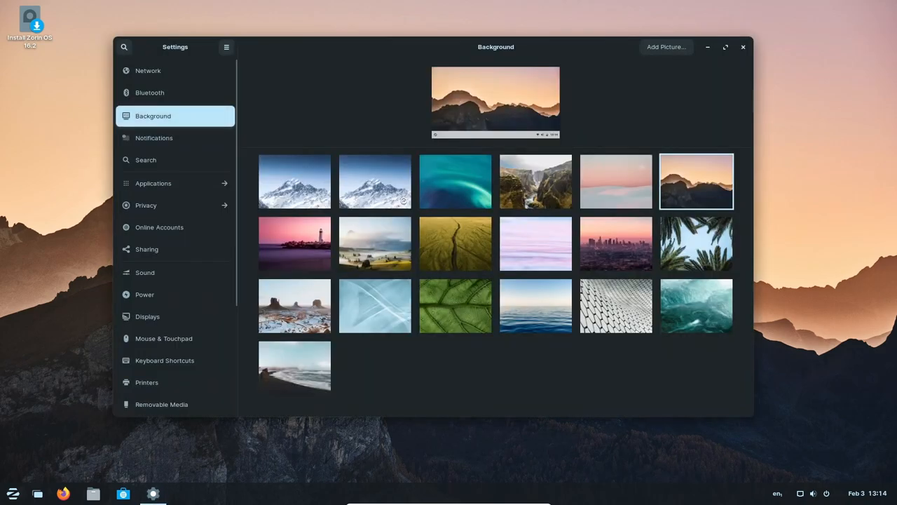
{"action": "left_click", "coordinate": [294, 180]}
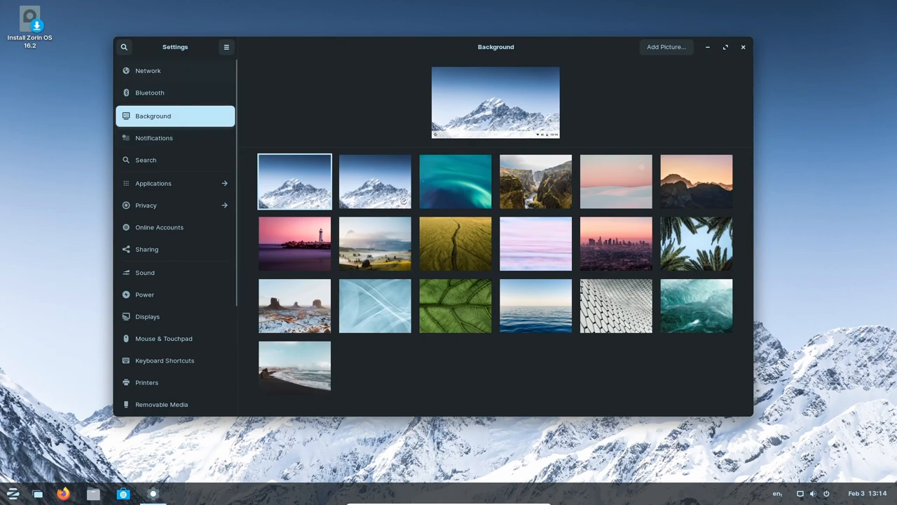
- Look through the Bluetooth, Background, Search and Applications settings pages
{"action": "left_click", "coordinate": [148, 93]}
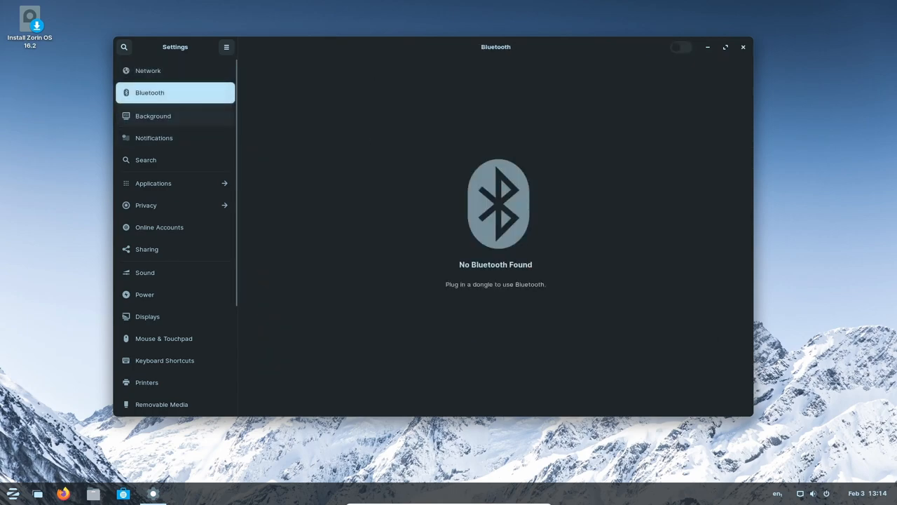
{"action": "left_click", "coordinate": [153, 115]}
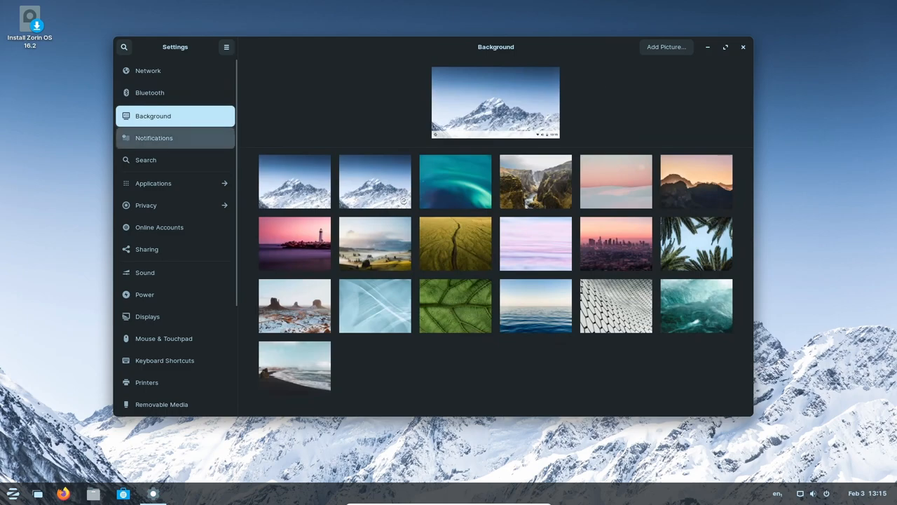
{"action": "left_click", "coordinate": [146, 160]}
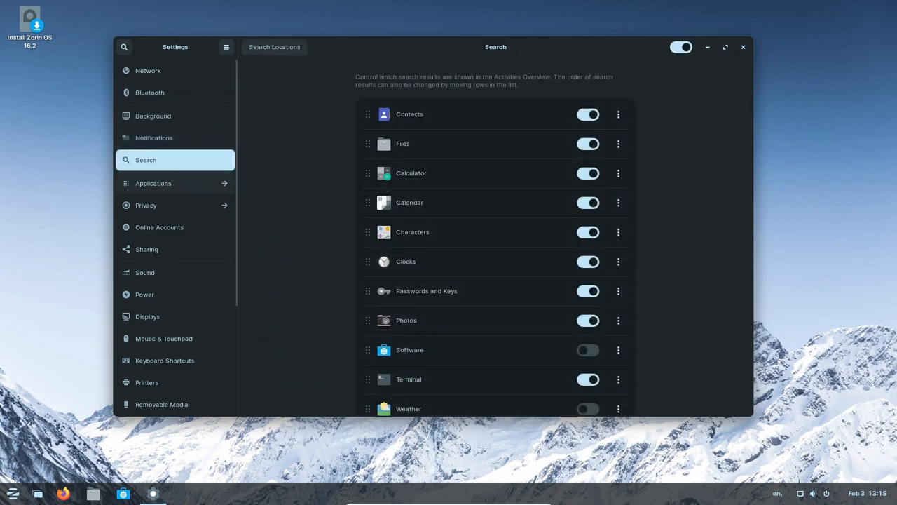
{"action": "left_click", "coordinate": [153, 182]}
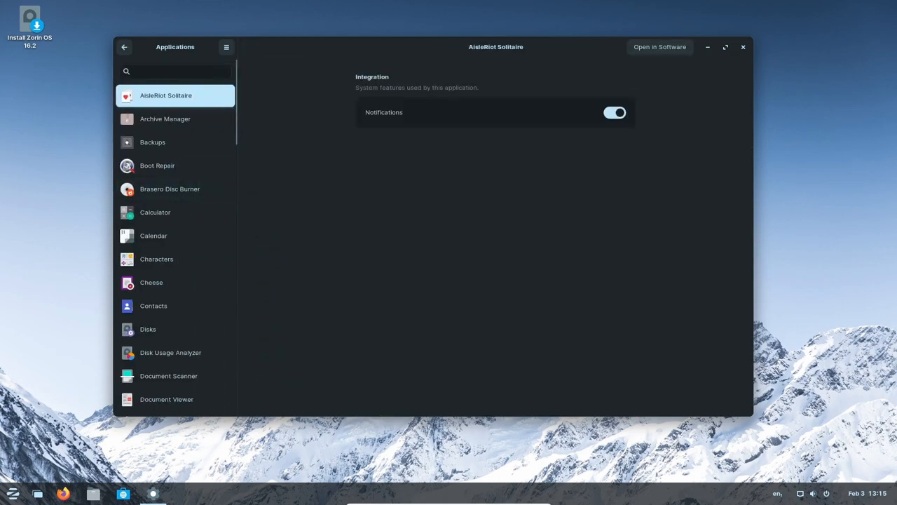
- Scroll the app list to System Monitor's settings, then close Settings
{"action": "scroll", "scroll_direction": "down", "scroll_amount": 3}
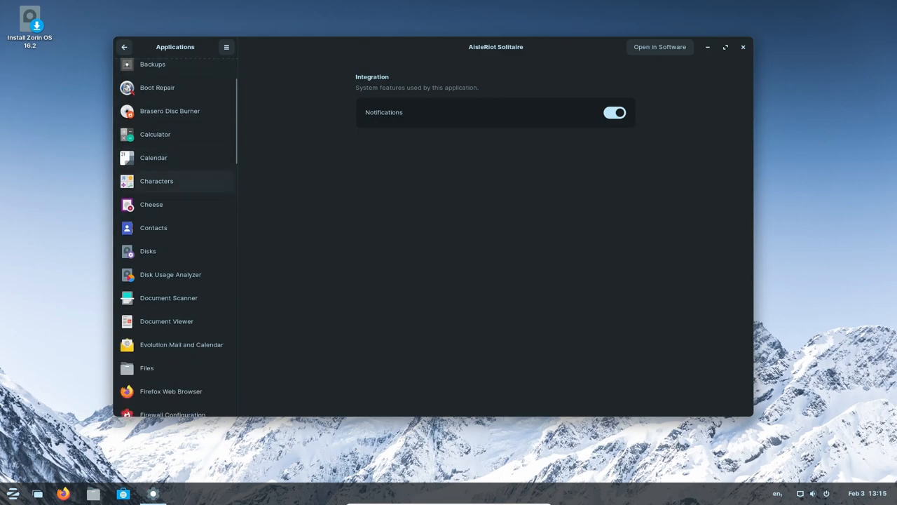
{"action": "scroll", "scroll_direction": "down", "scroll_amount": 3}
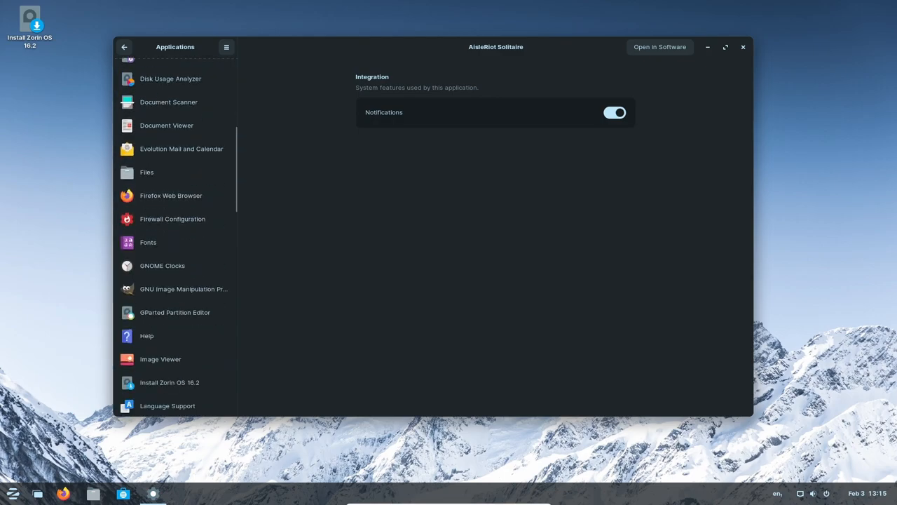
{"action": "scroll", "scroll_direction": "down", "scroll_amount": 3}
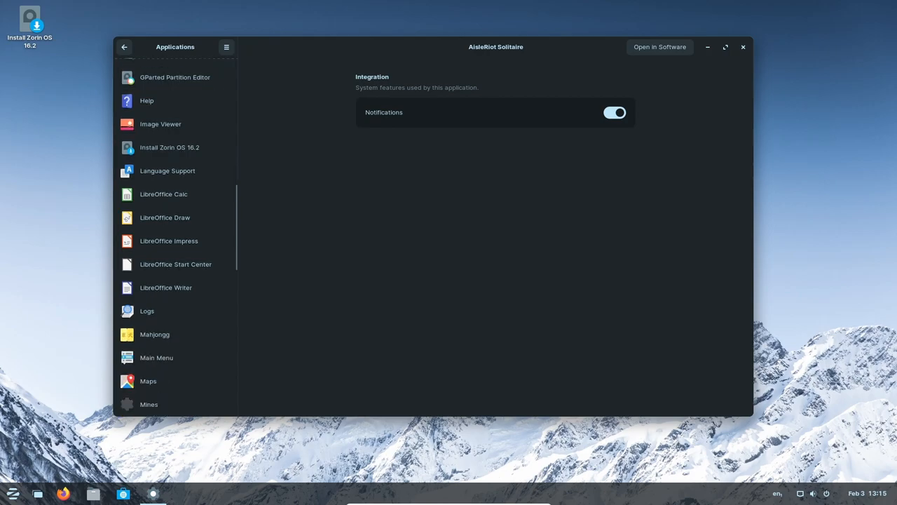
{"action": "scroll", "scroll_direction": "down", "scroll_amount": 3}
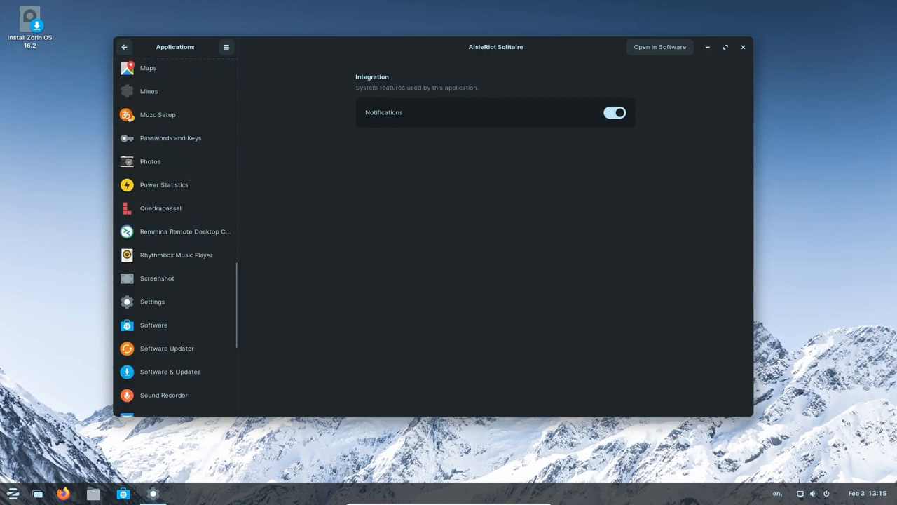
{"action": "scroll", "scroll_direction": "down", "scroll_amount": 3}
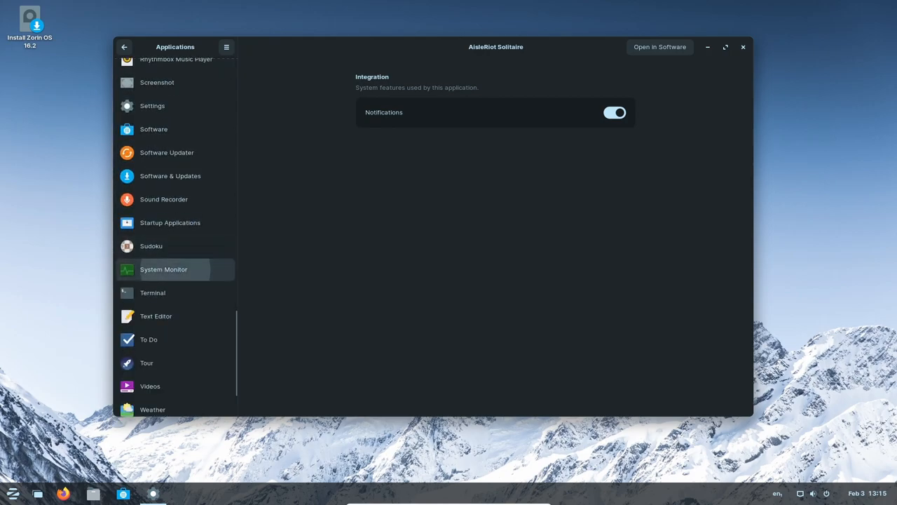
{"action": "left_click", "coordinate": [163, 270]}
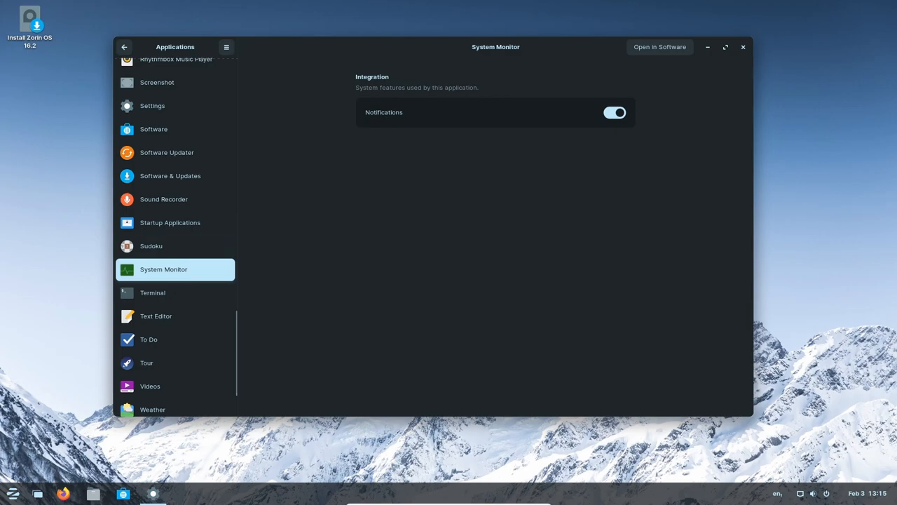
{"action": "left_click", "coordinate": [743, 48]}
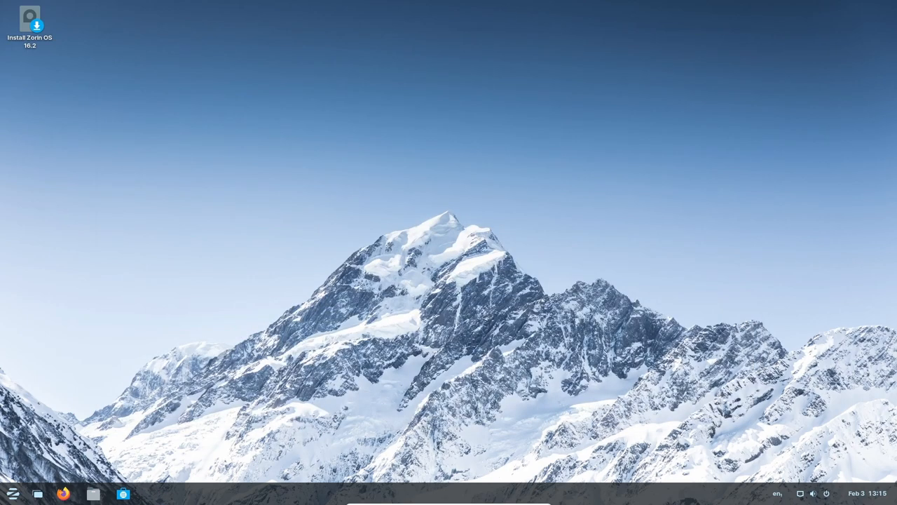
- Find System Monitor via menu search 'sys', check its Resources view, then close it
{"action": "left_click", "coordinate": [12, 493]}
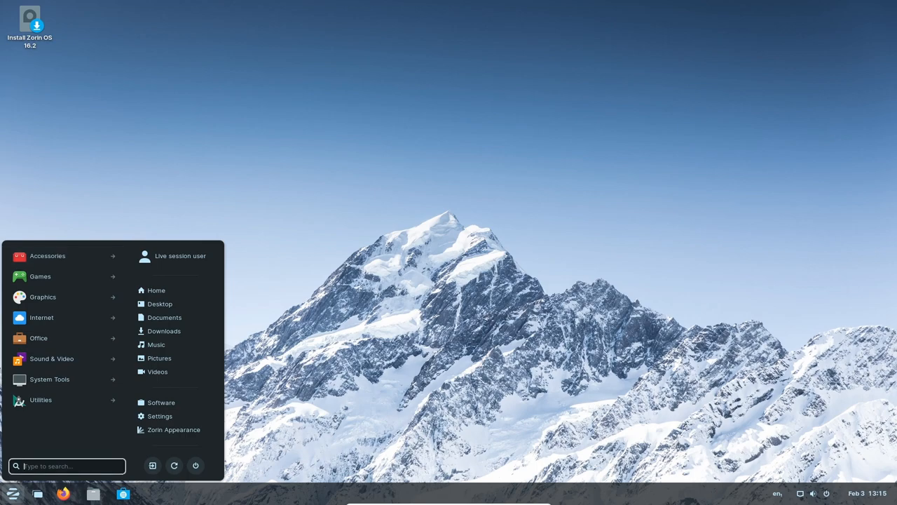
{"action": "type", "text": "sys"}
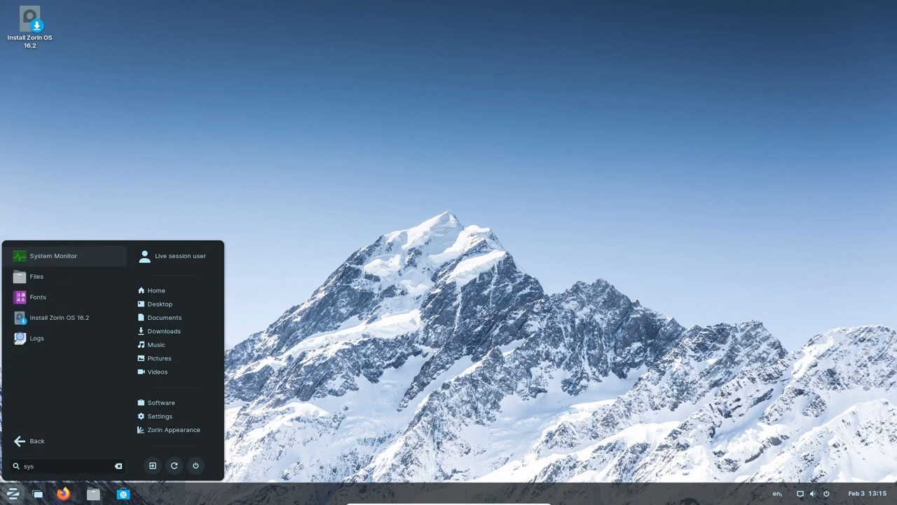
{"action": "left_click", "coordinate": [53, 255]}
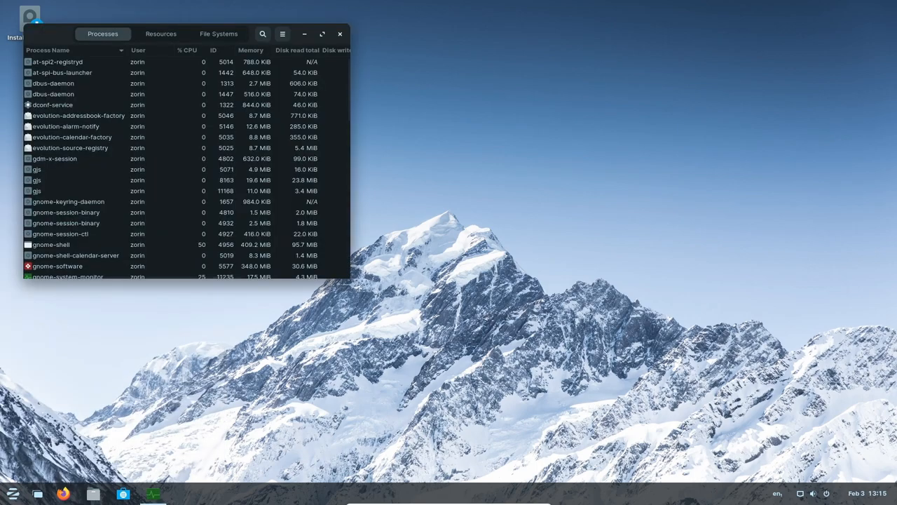
{"action": "left_click_drag", "start_coordinate": [176, 34], "coordinate": [400, 61]}
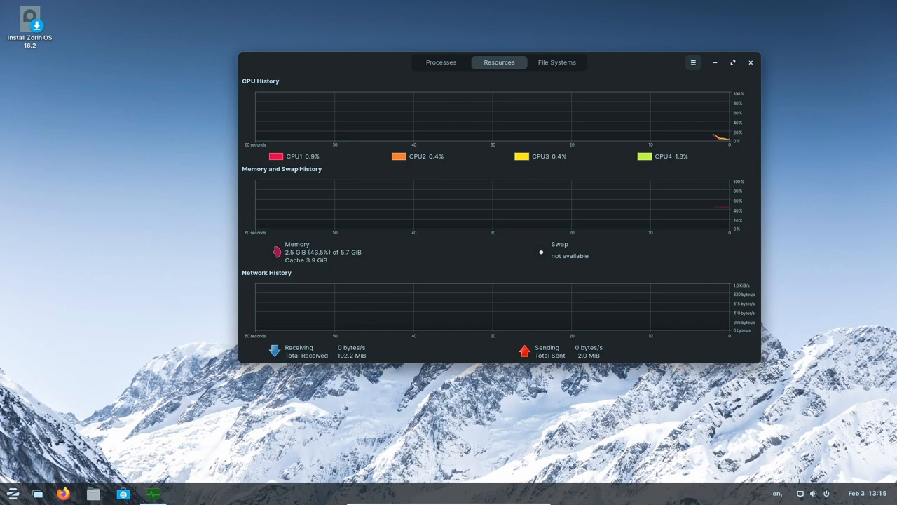
{"action": "left_click", "coordinate": [750, 62]}
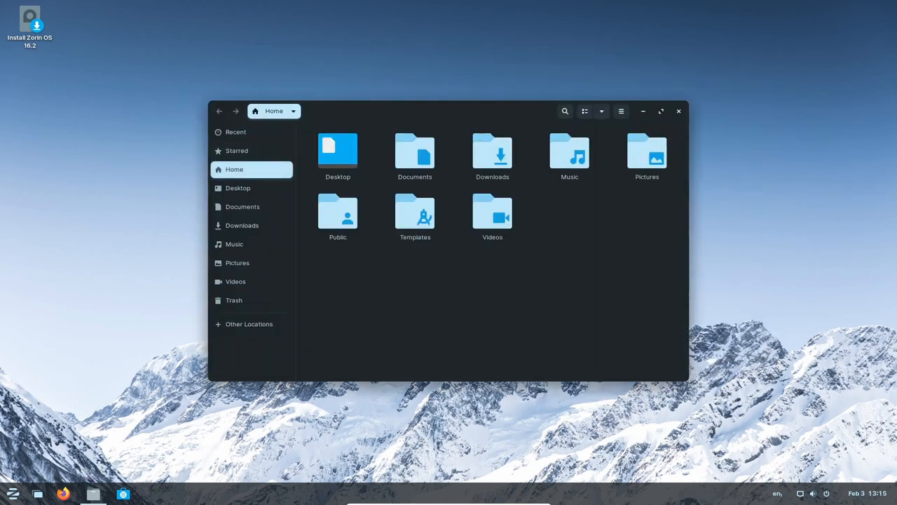
- Close Files, launch Zorin Appearance from the All Apps list, view its layouts and close it
{"action": "left_click", "coordinate": [679, 111]}
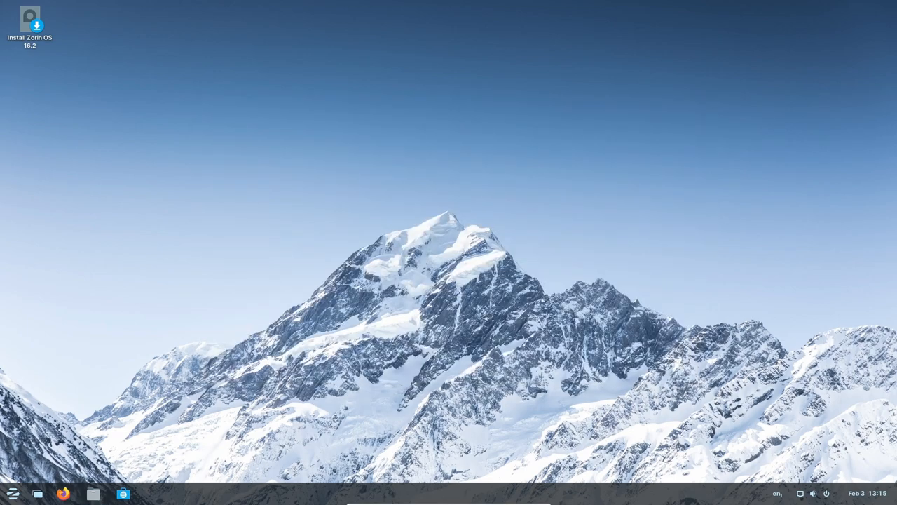
{"action": "left_click", "coordinate": [12, 493]}
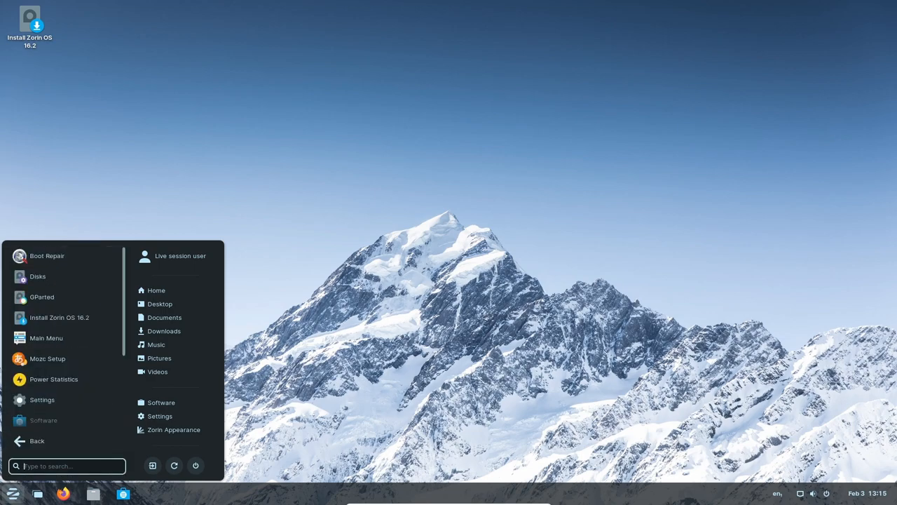
{"action": "scroll", "scroll_direction": "down", "scroll_amount": 3}
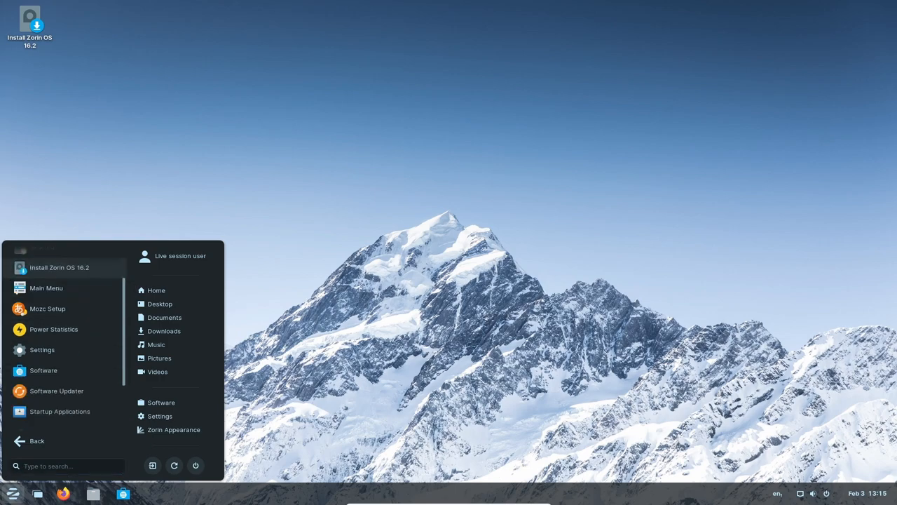
{"action": "scroll", "scroll_direction": "down", "scroll_amount": 3}
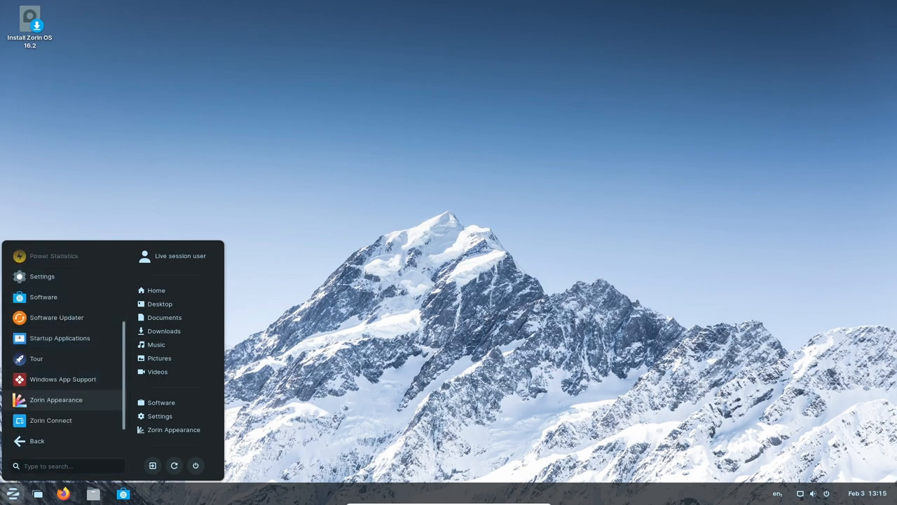
{"action": "left_click", "coordinate": [56, 399]}
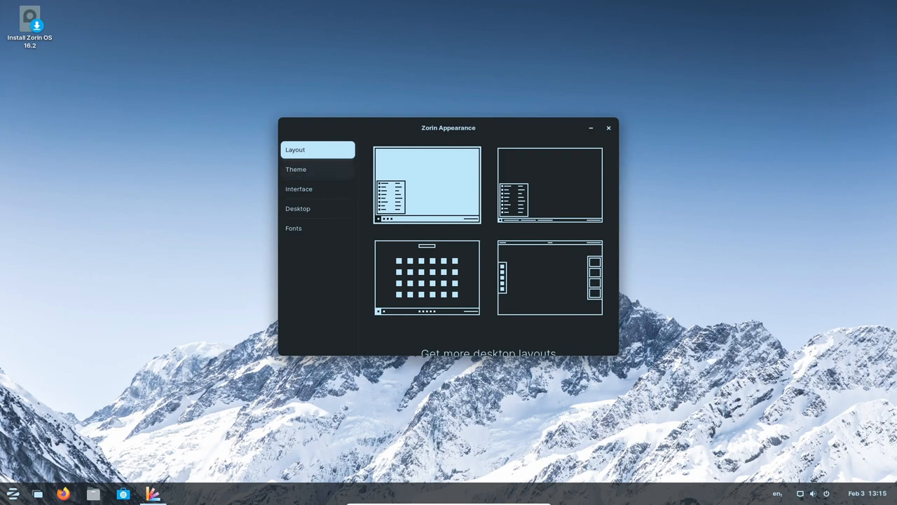
{"action": "left_click", "coordinate": [609, 128]}
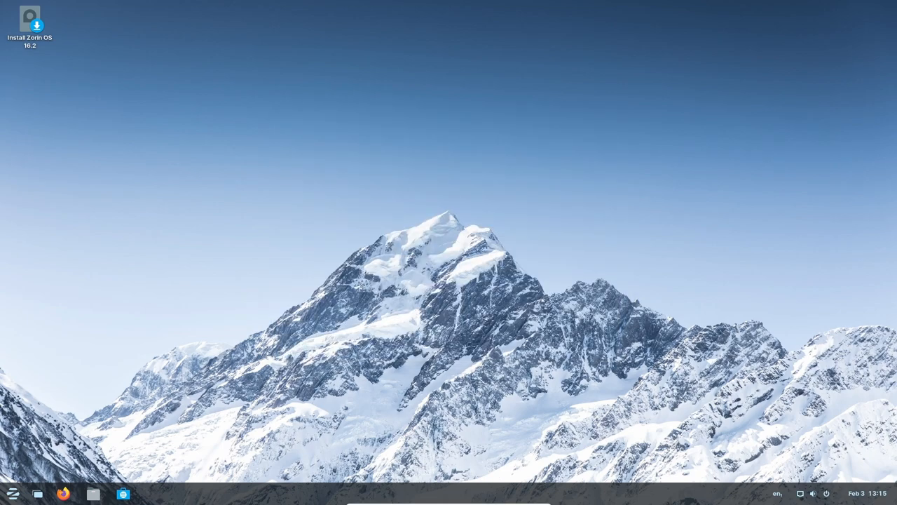
{"action": "left_click", "coordinate": [813, 493]}
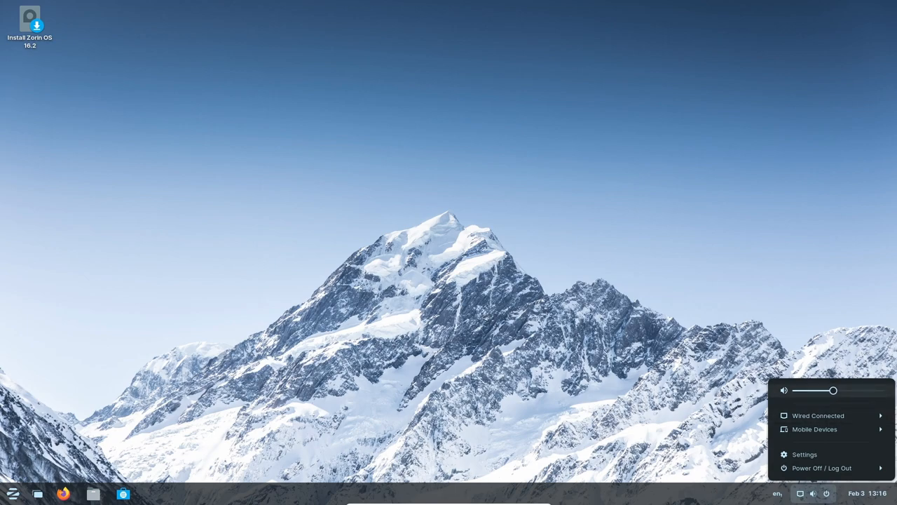
{"action": "left_click_drag", "start_coordinate": [833, 390], "coordinate": [880, 390]}
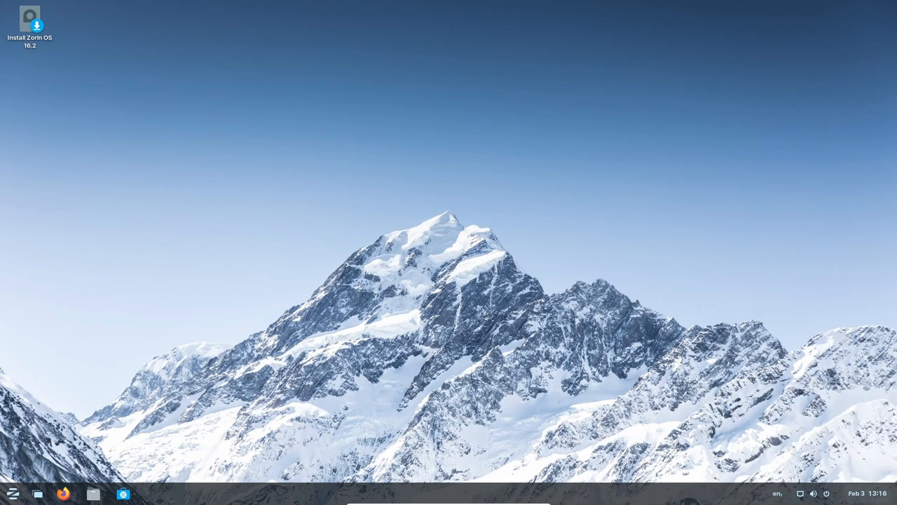
{"action": "left_click", "coordinate": [863, 493]}
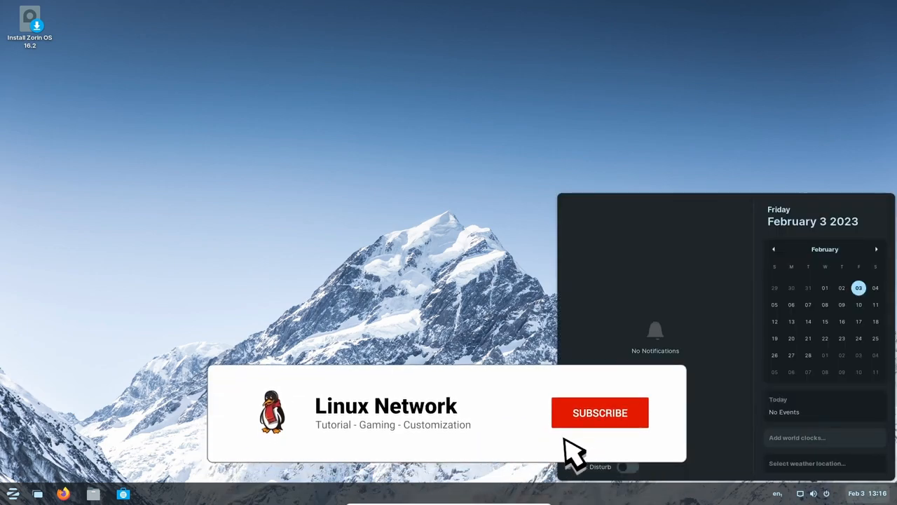
{"action": "left_click", "coordinate": [600, 412]}
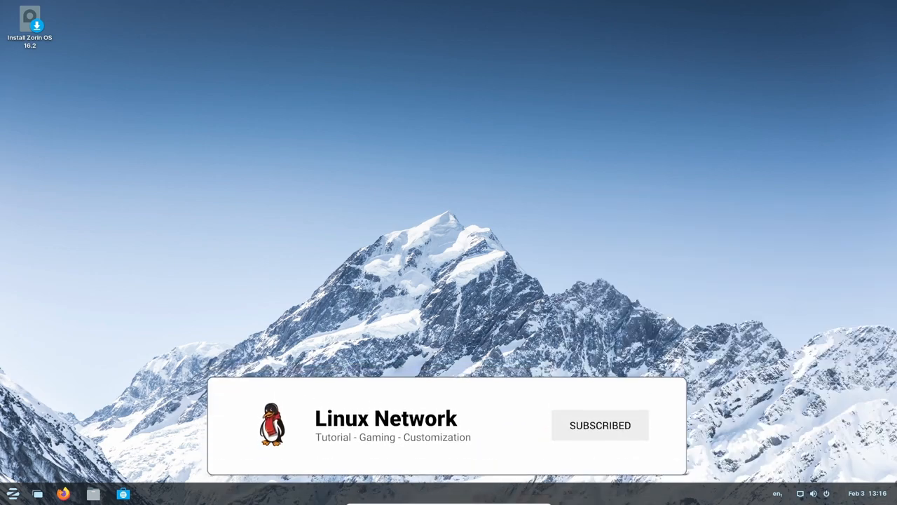